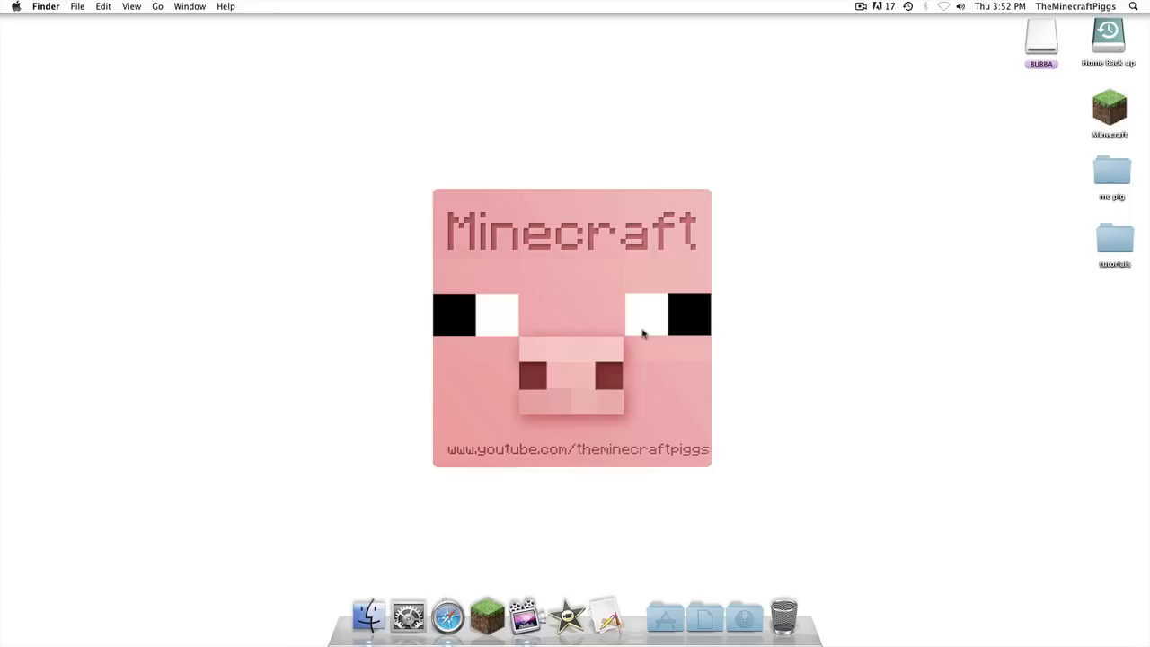
mouse_move(525, 615)
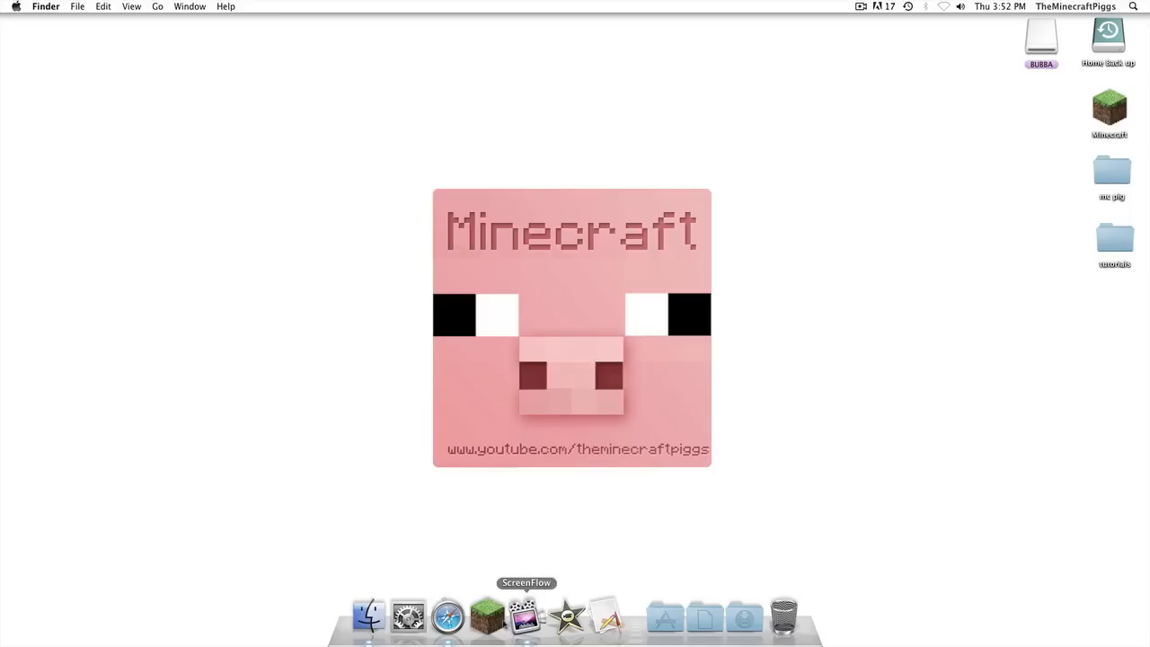
Step: Bring Safari forward and read the Apothecarium 1.25 thread's downloads and install steps
click(448, 616)
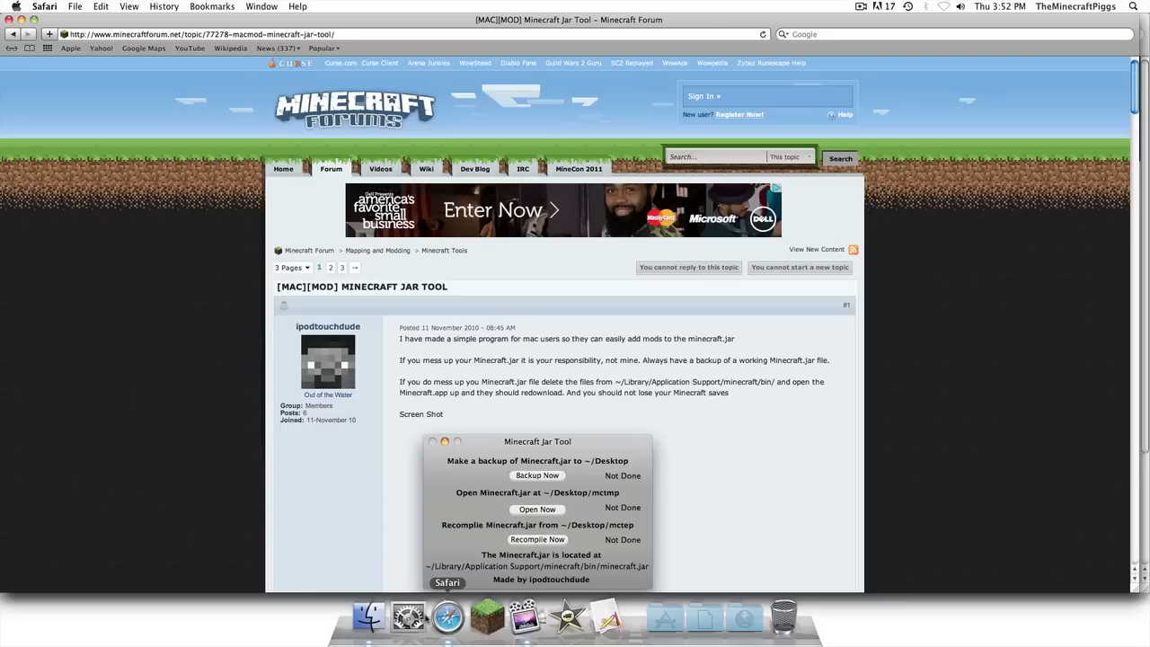
mouse_move(194, 350)
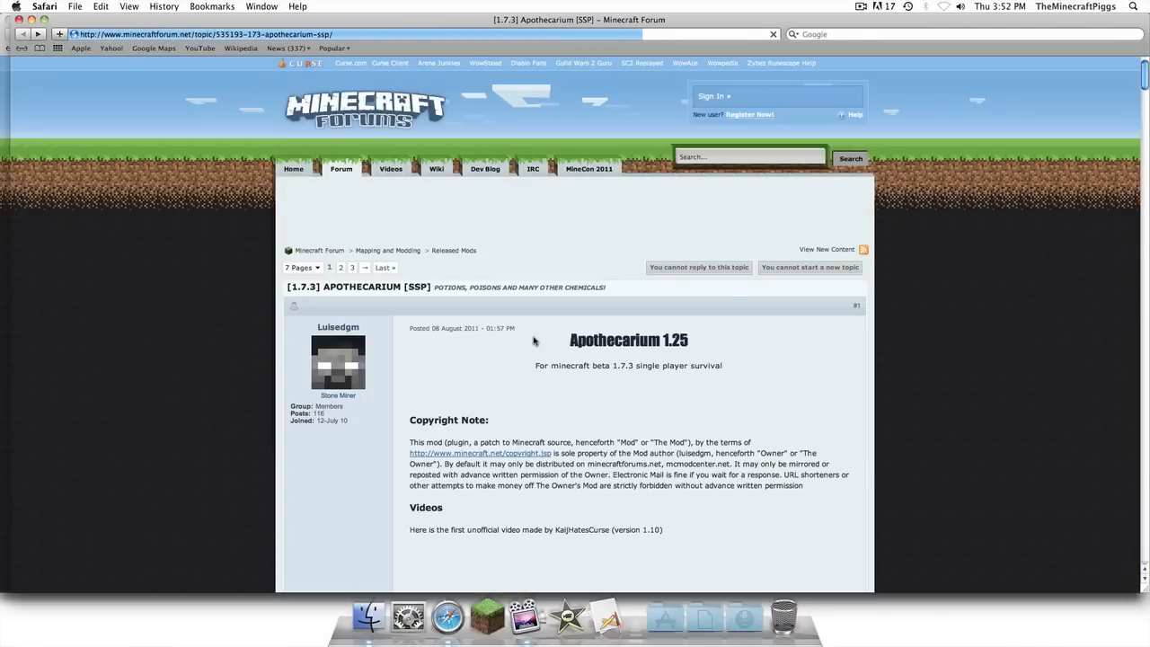
scroll(down, 3)
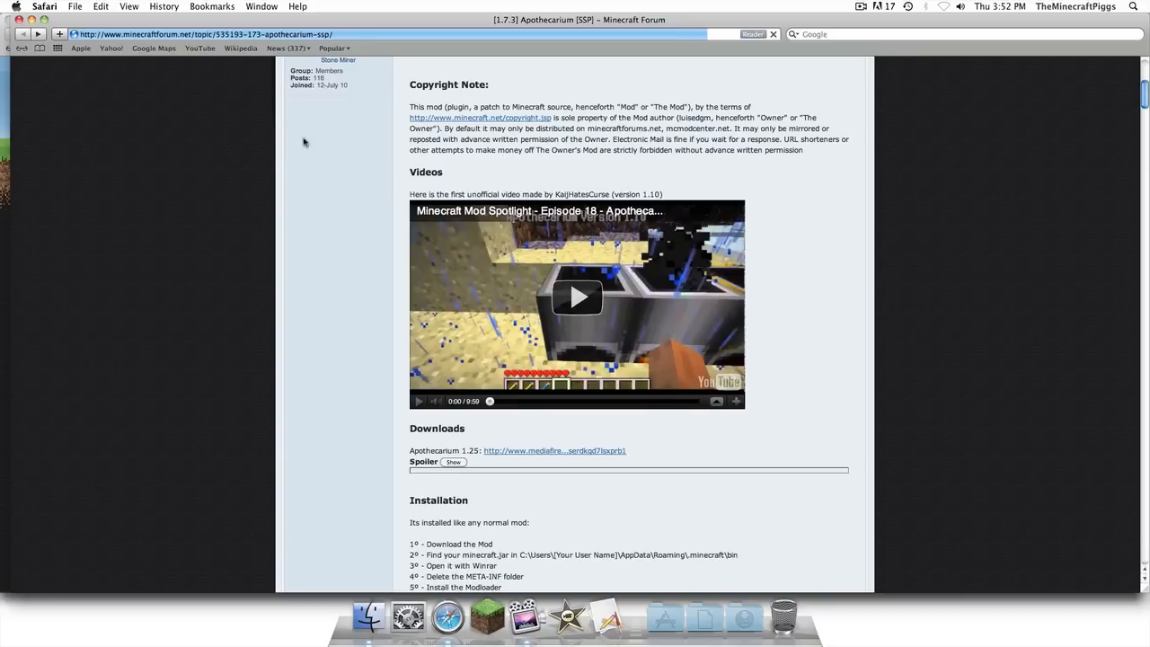
scroll(down, 3)
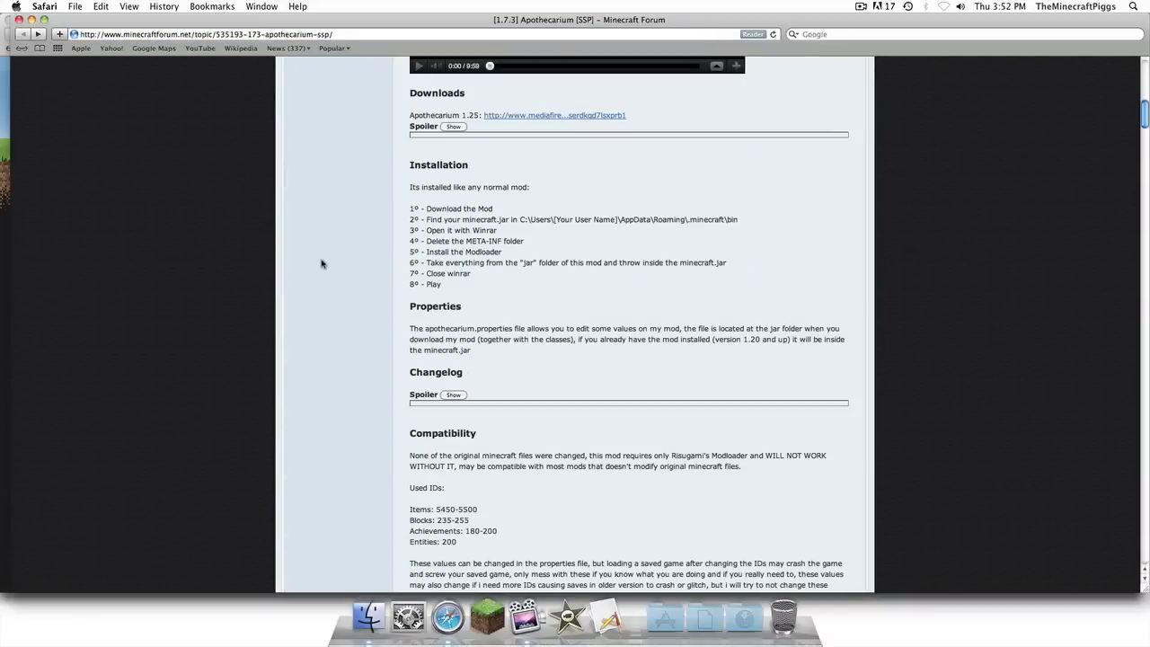
scroll(down, 3)
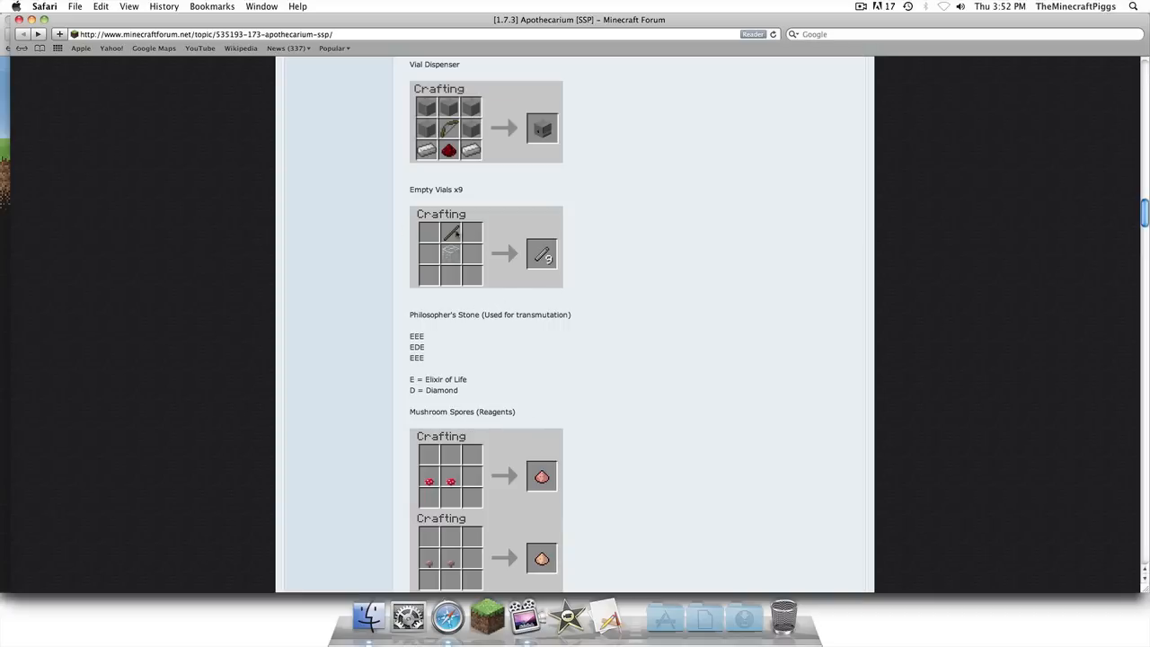
scroll(down, 3)
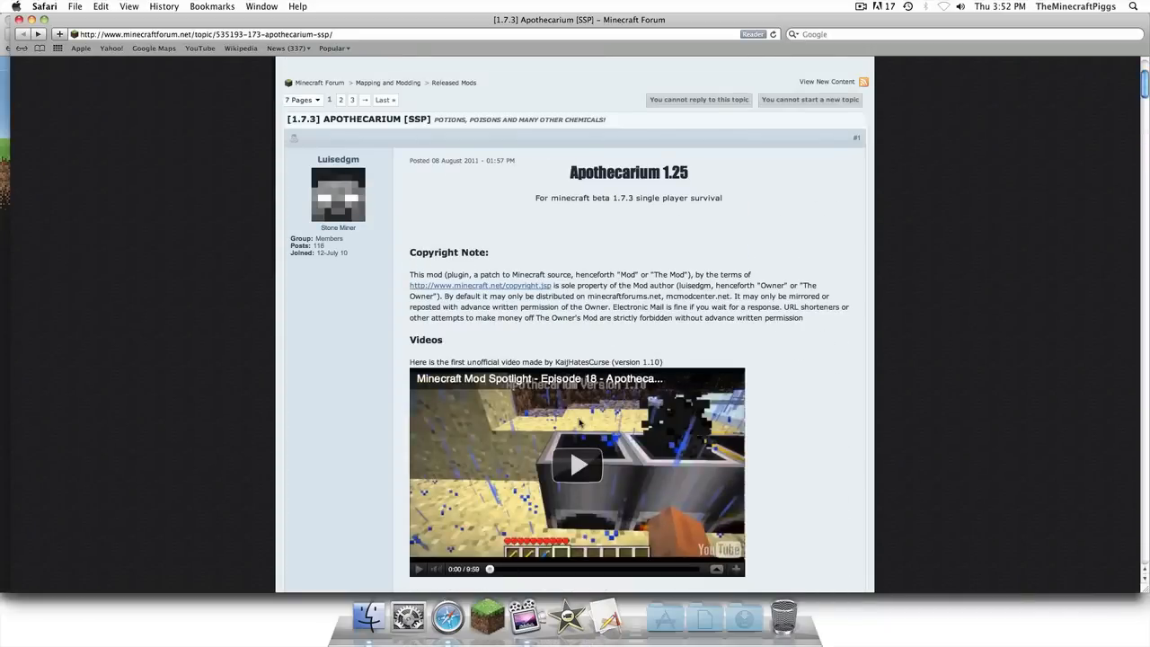
mouse_move(476, 259)
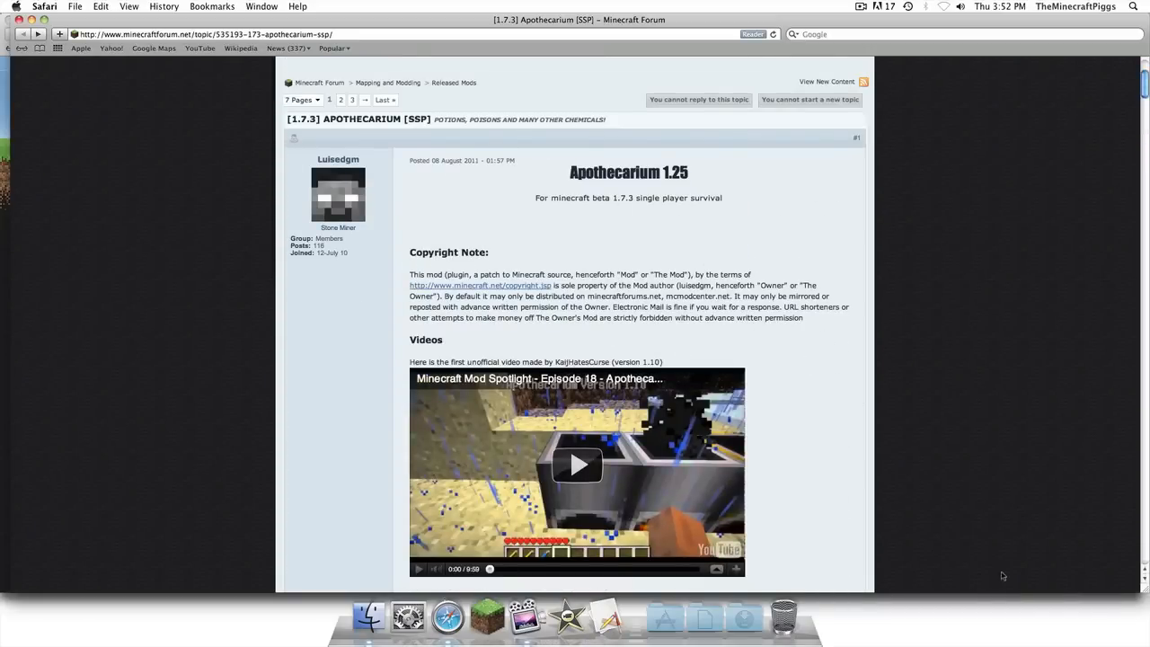
Step: Scroll further through the post to review the mod's crafting recipes
scroll(down, 3)
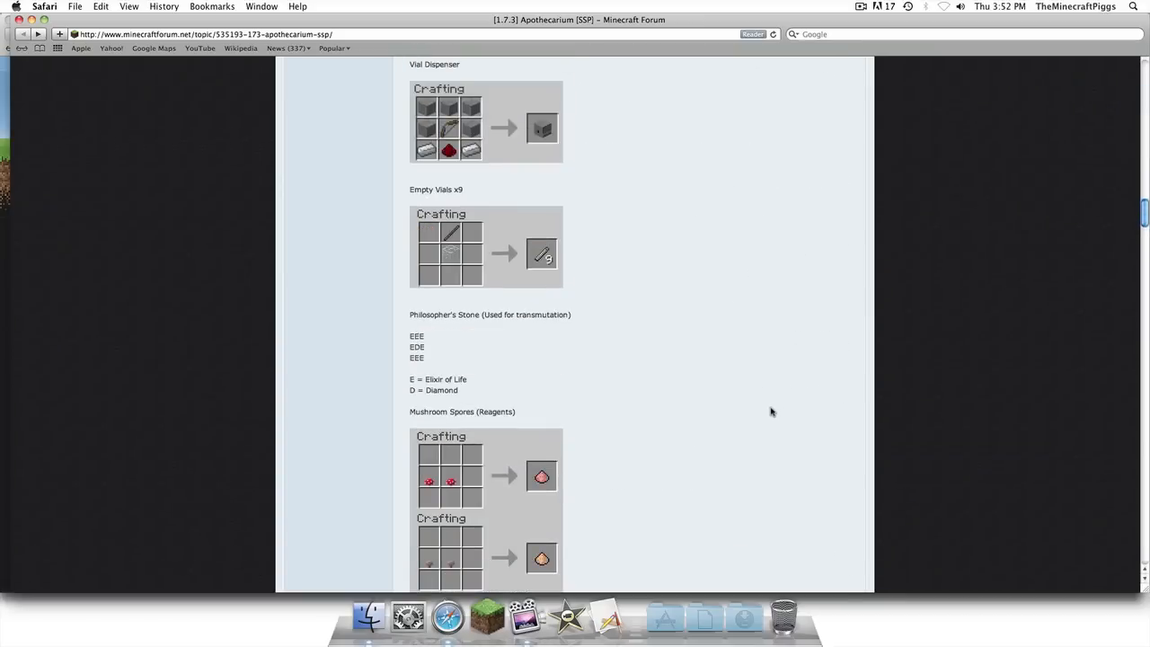
scroll(down, 3)
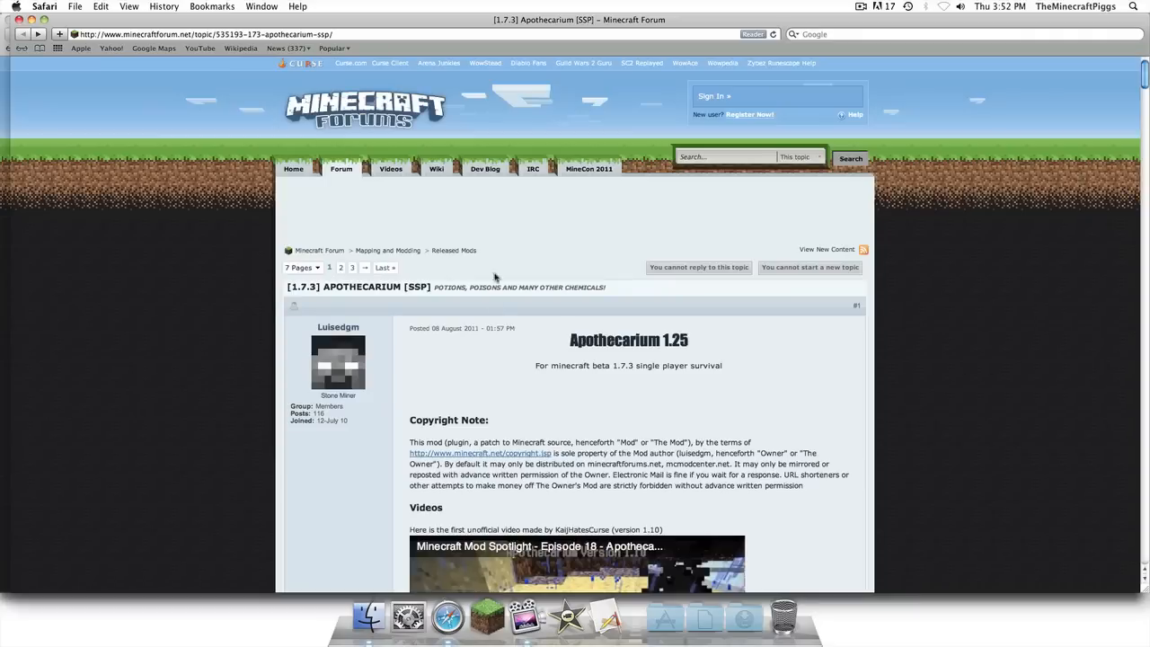
scroll(down, 3)
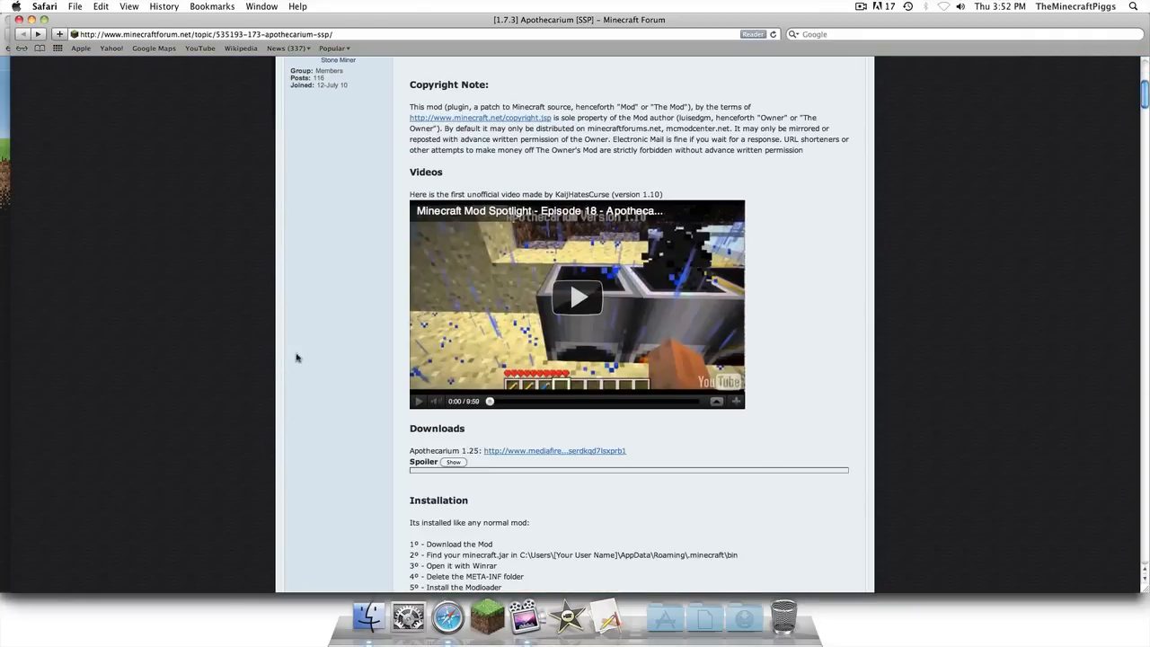
scroll(down, 3)
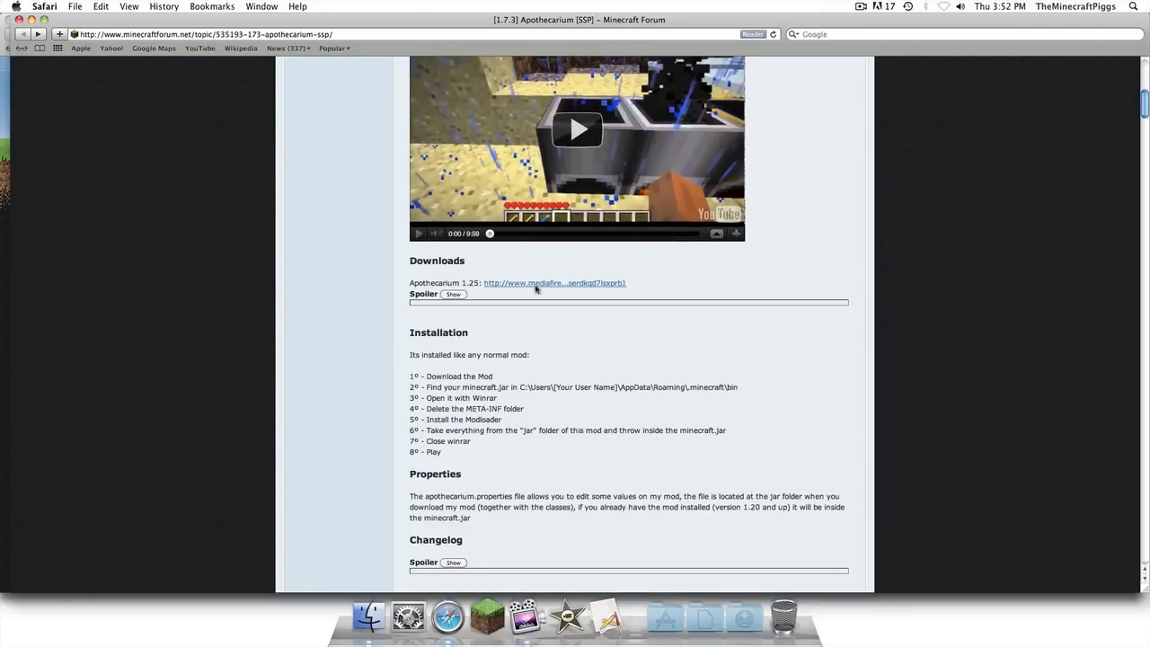
Step: Download Apothecarium 1.25.rar from its MediaFire page
click(554, 282)
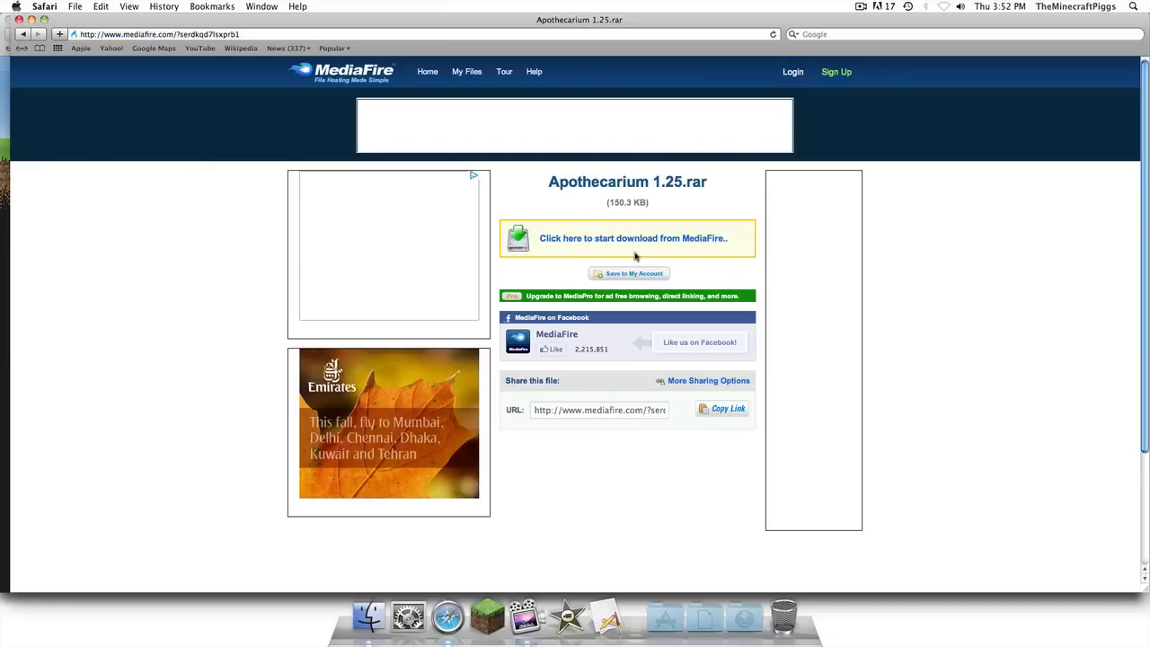
click(633, 238)
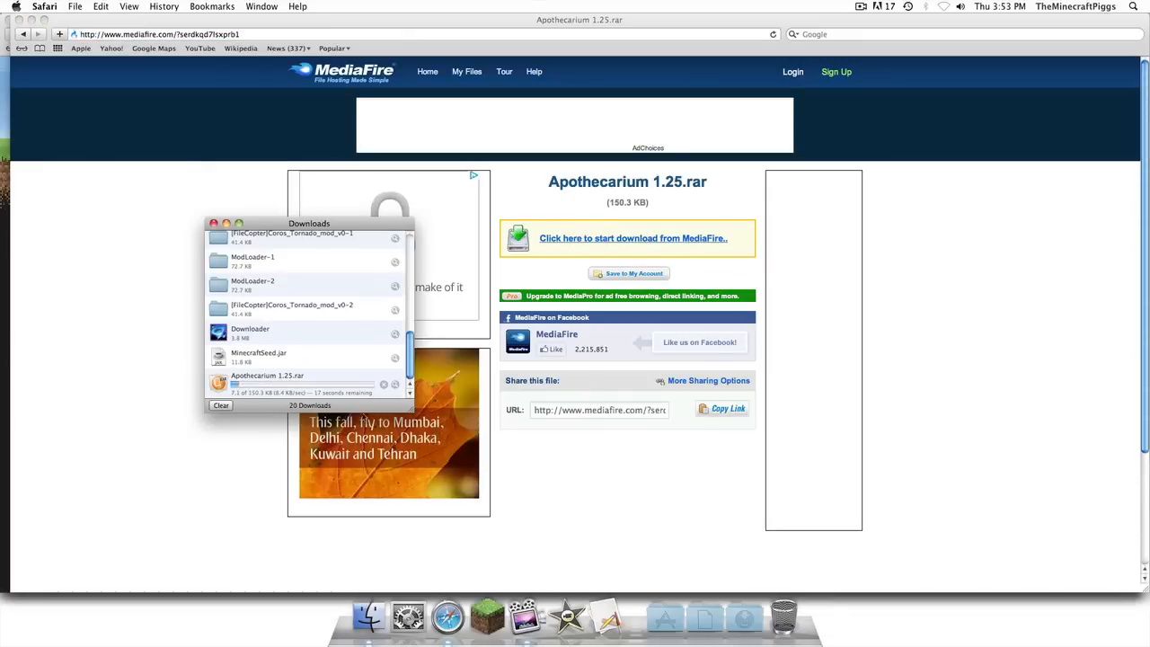
click(633, 237)
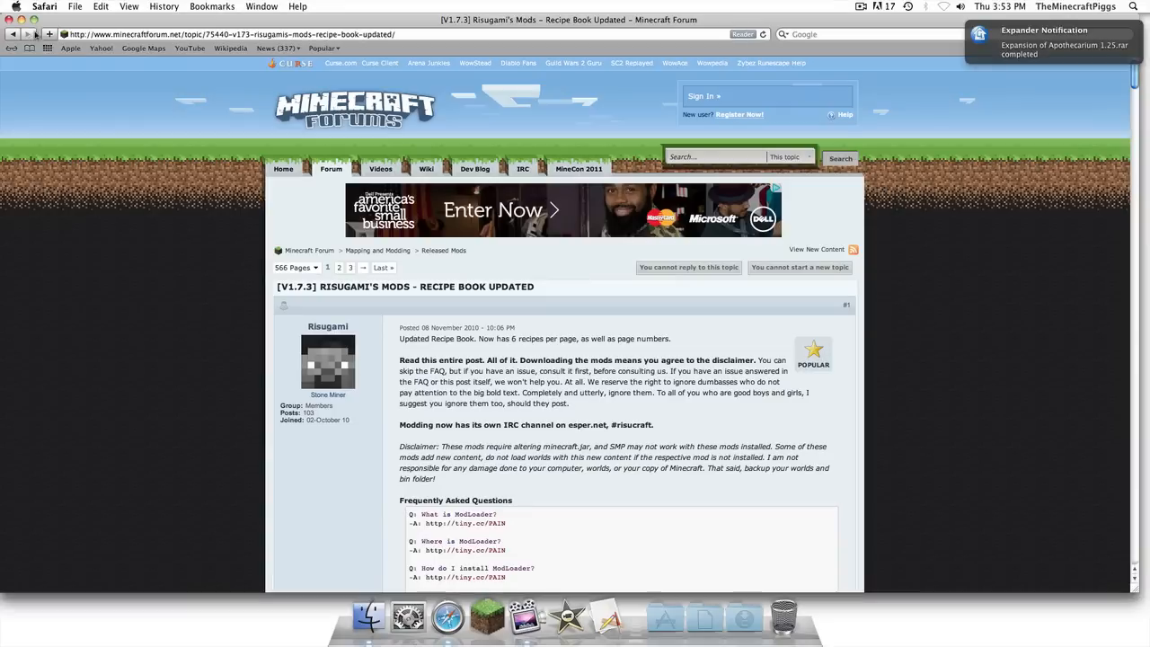
Step: Download ModLoader Beta 1.7.3 via the Direct link in Risugami's Mods thread
scroll(down, 3)
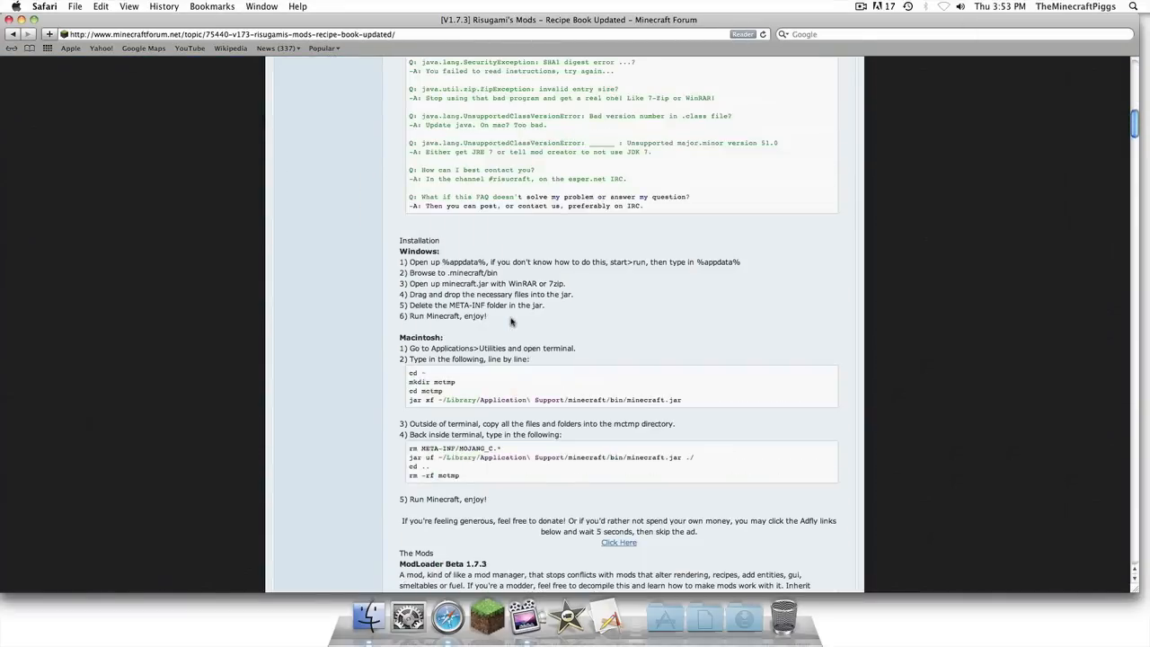
scroll(down, 3)
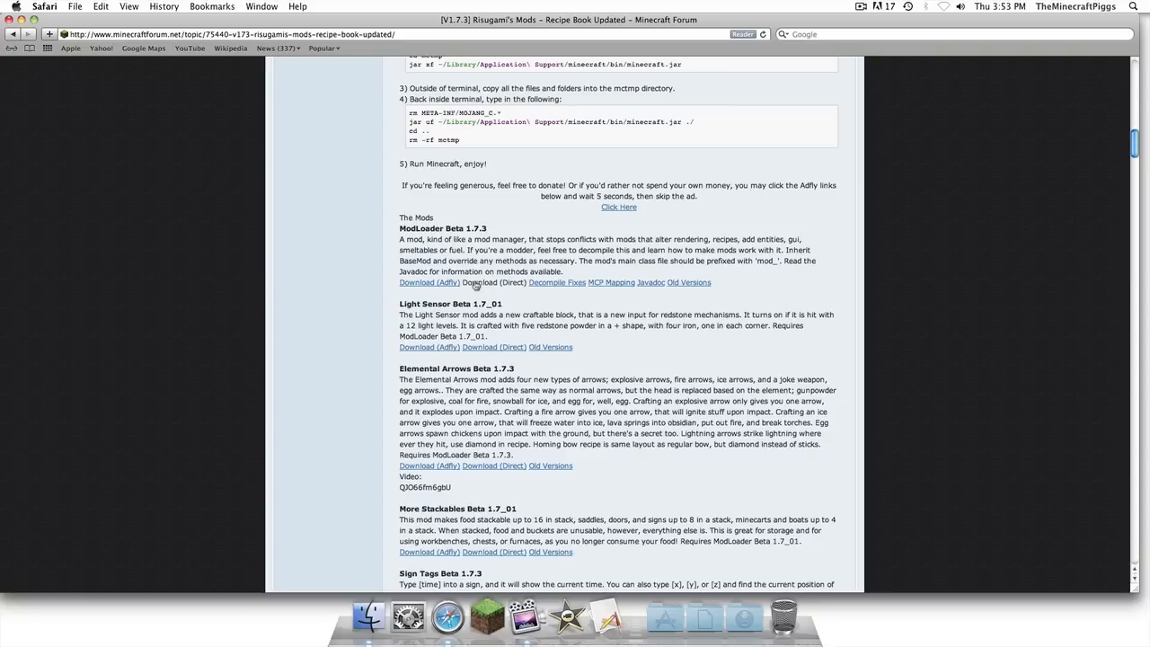
click(492, 282)
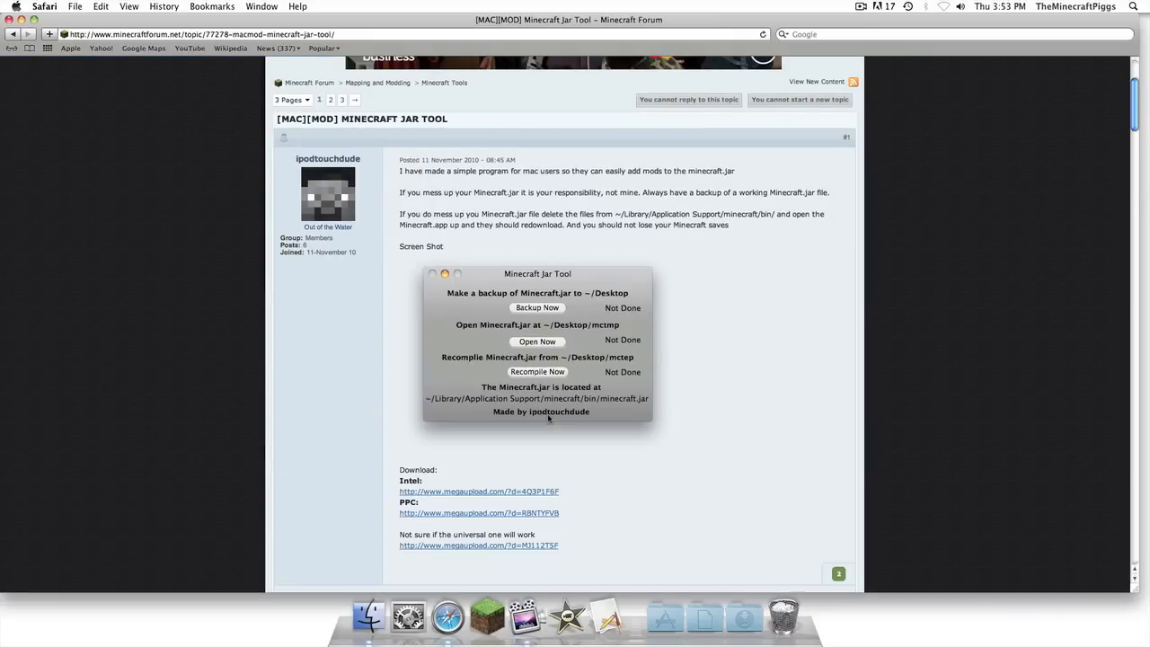
scroll(down, 3)
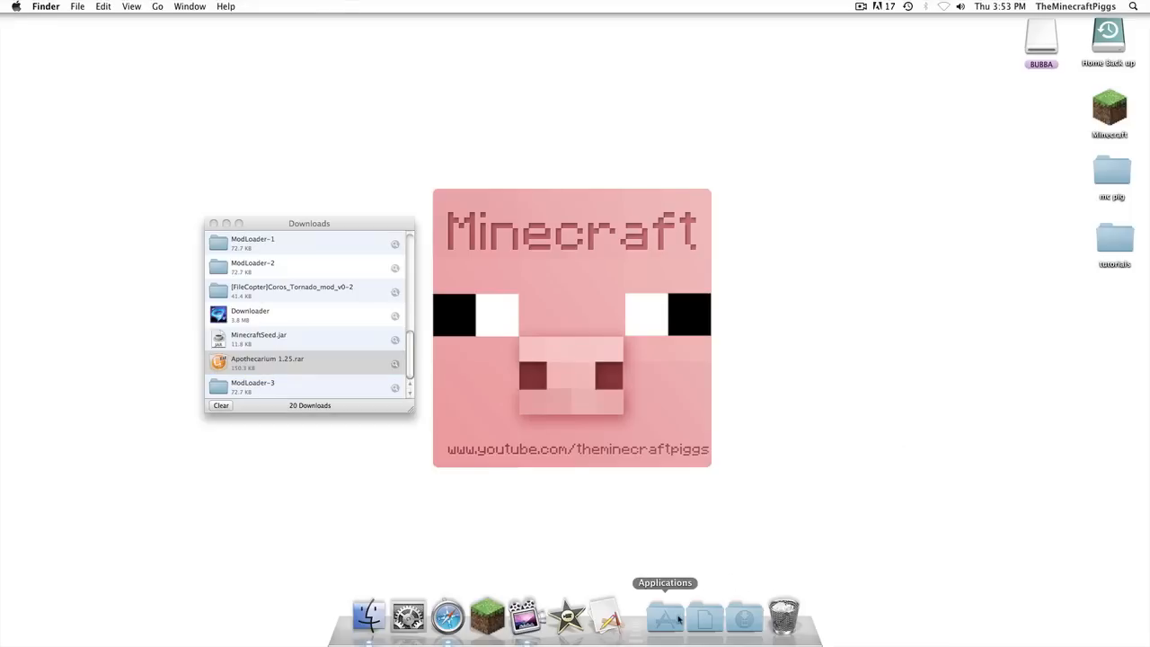
mouse_move(744, 618)
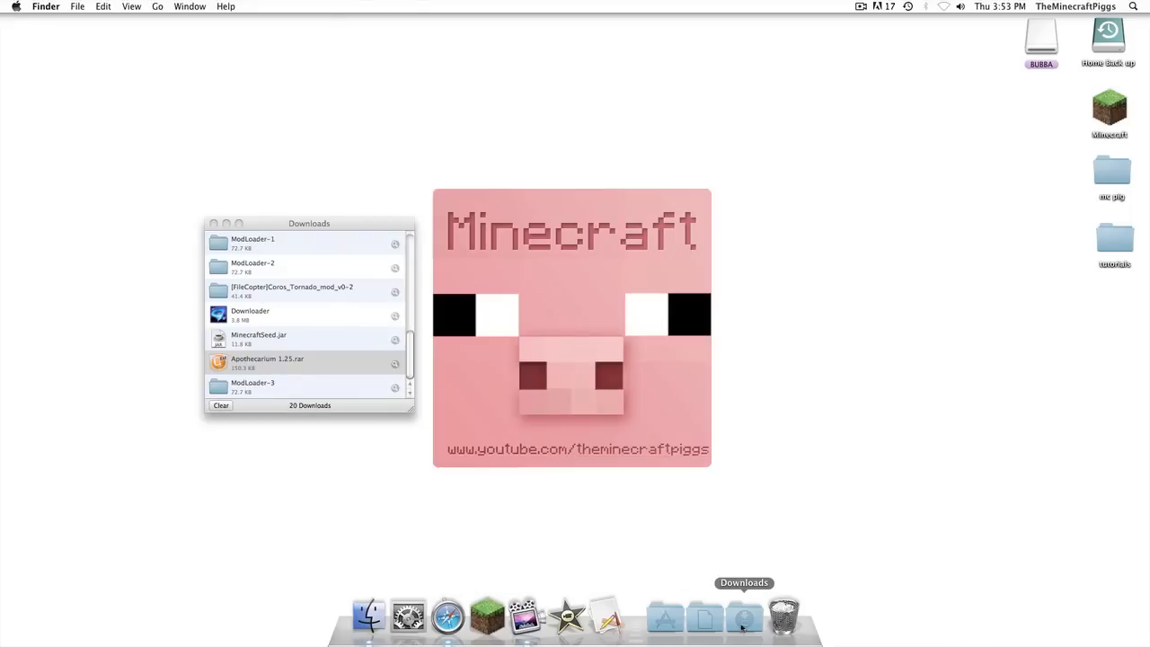
Step: Unpack Minecraft.jar with the Jar Tool, producing the mctmp folder on the Desktop
click(744, 617)
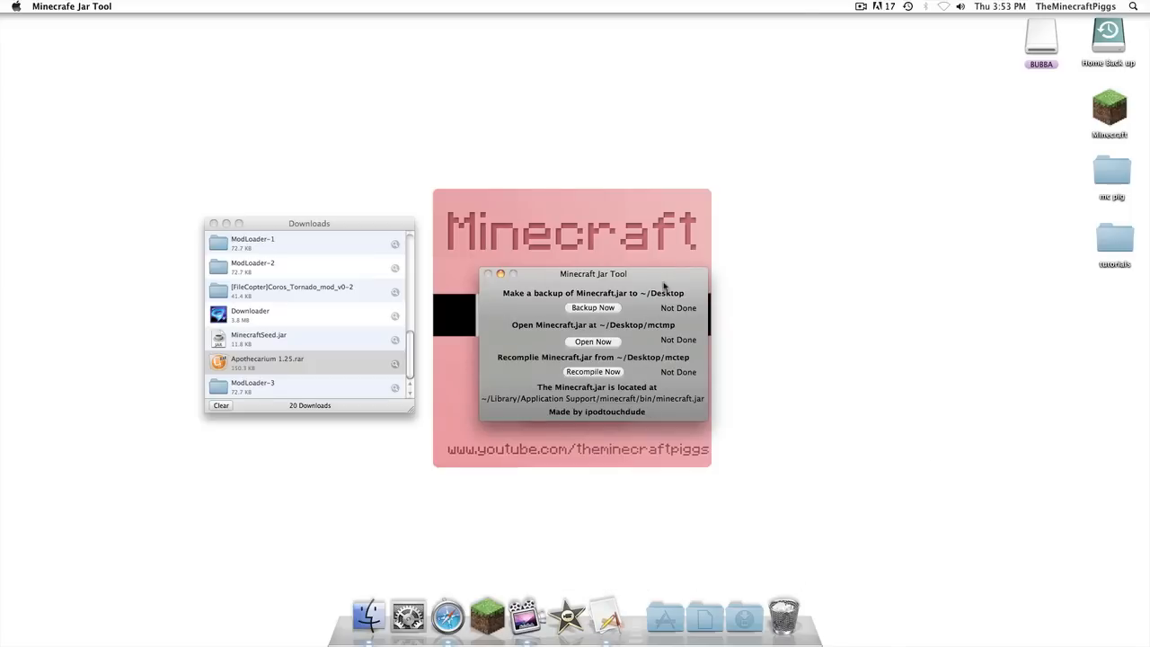
drag(593, 273, 582, 76)
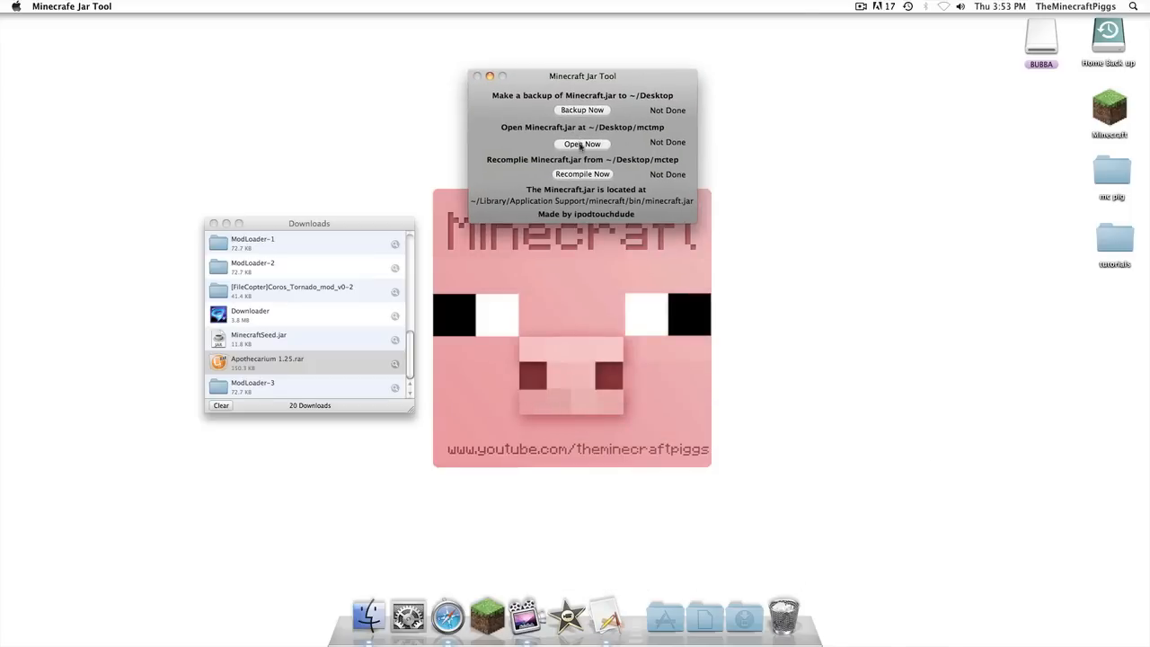
click(582, 144)
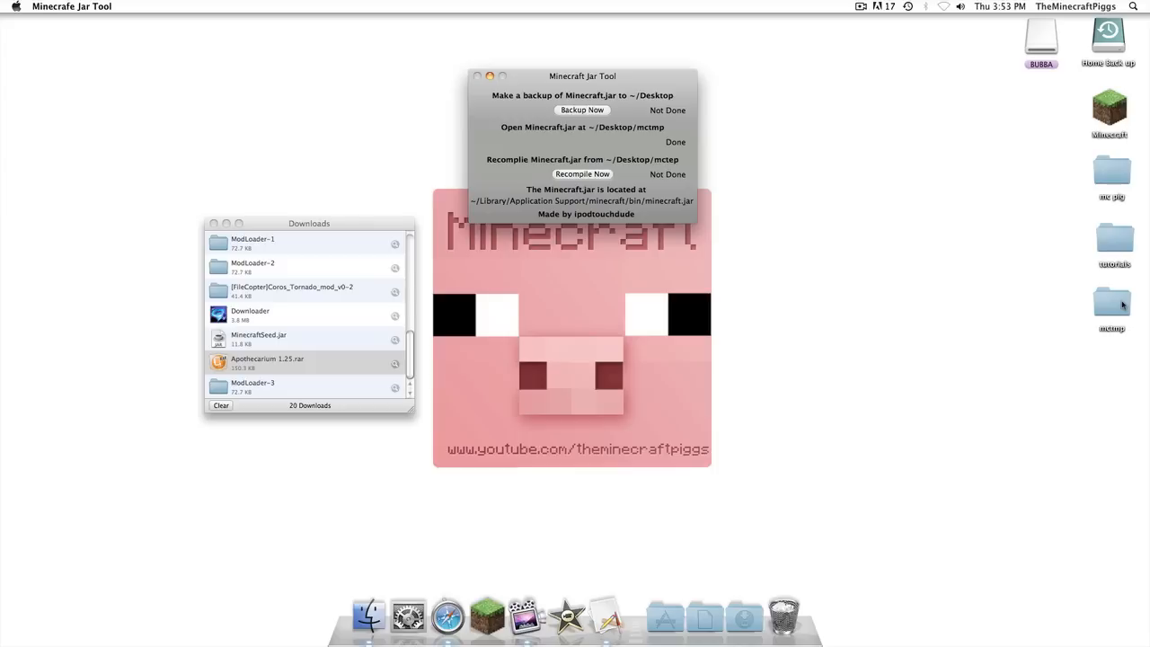
mouse_move(487, 615)
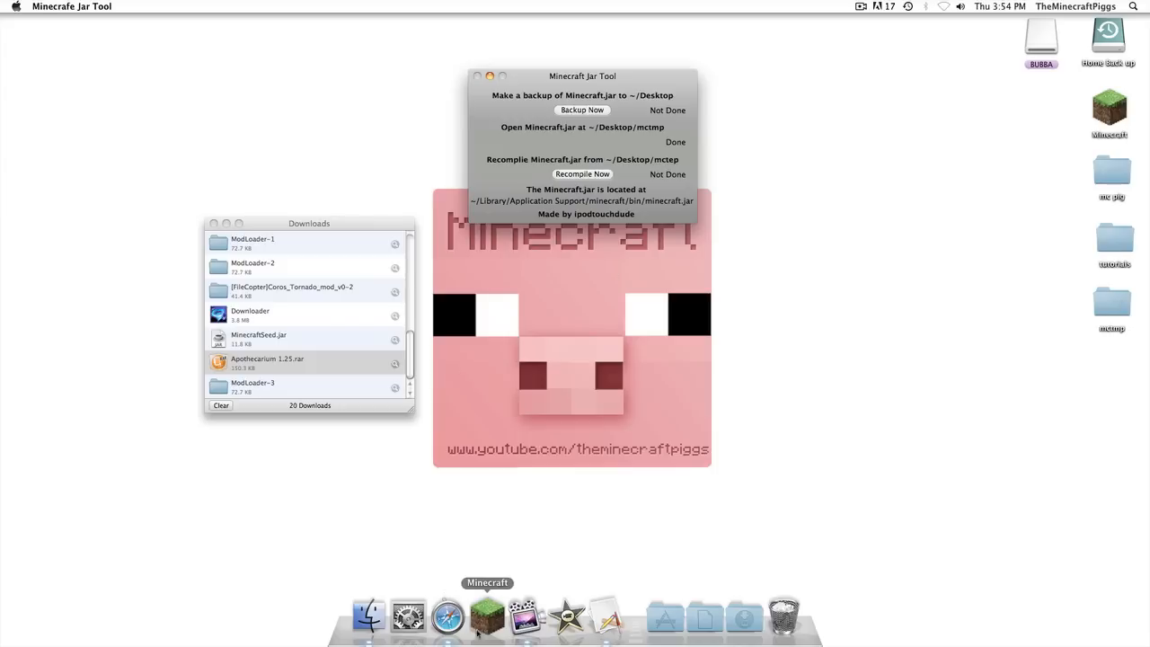
mouse_move(665, 359)
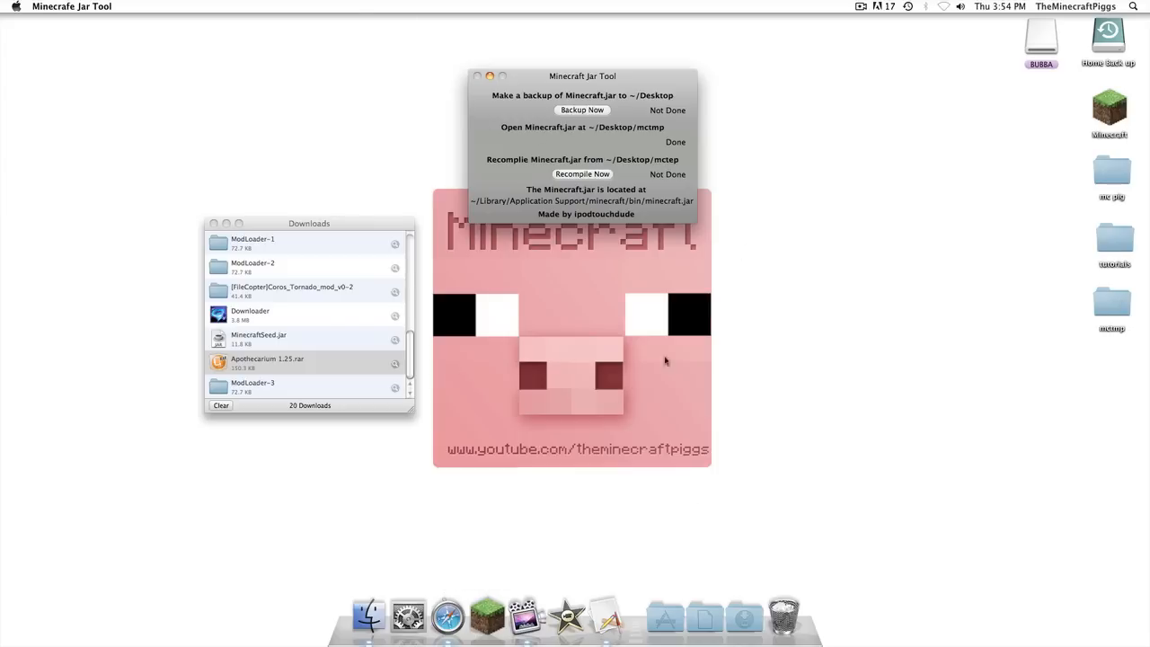
click(1110, 304)
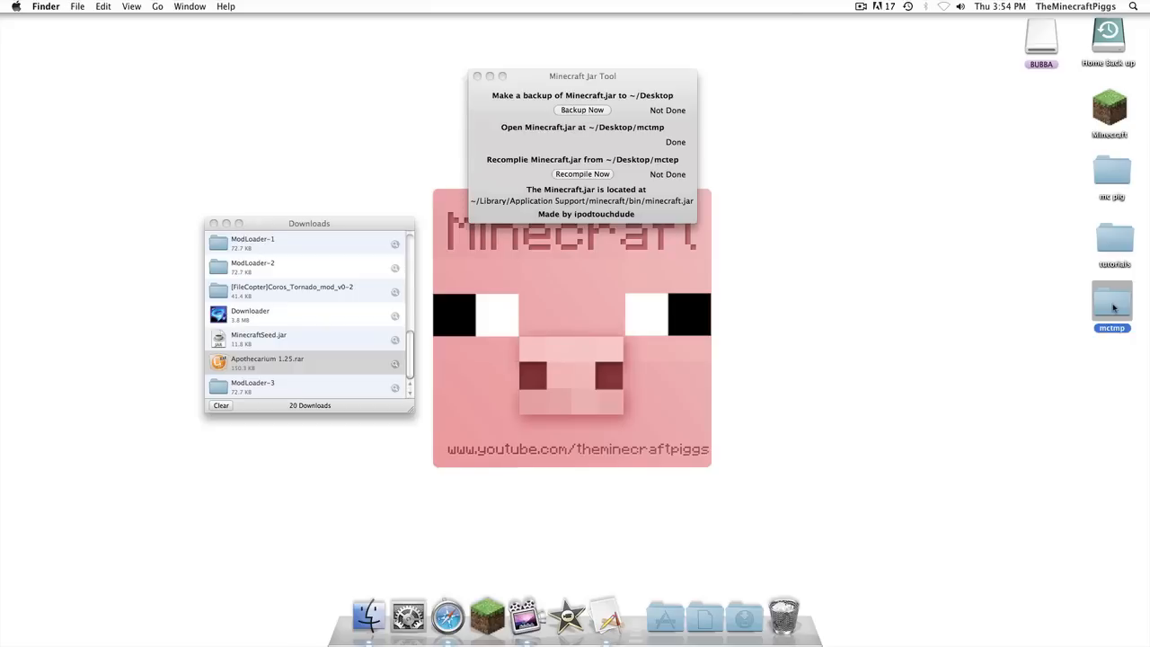
Step: Copy ModLoader-3's class files into mctmp, replacing BaseMod.class and cv.class
click(583, 126)
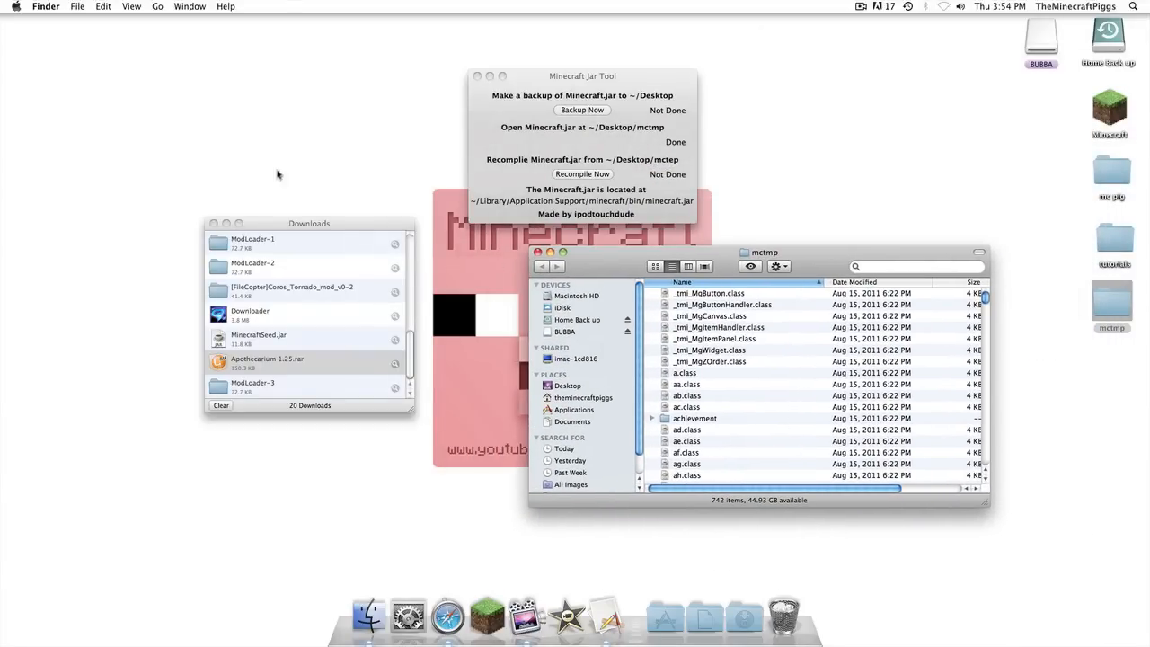
mouse_move(94, 124)
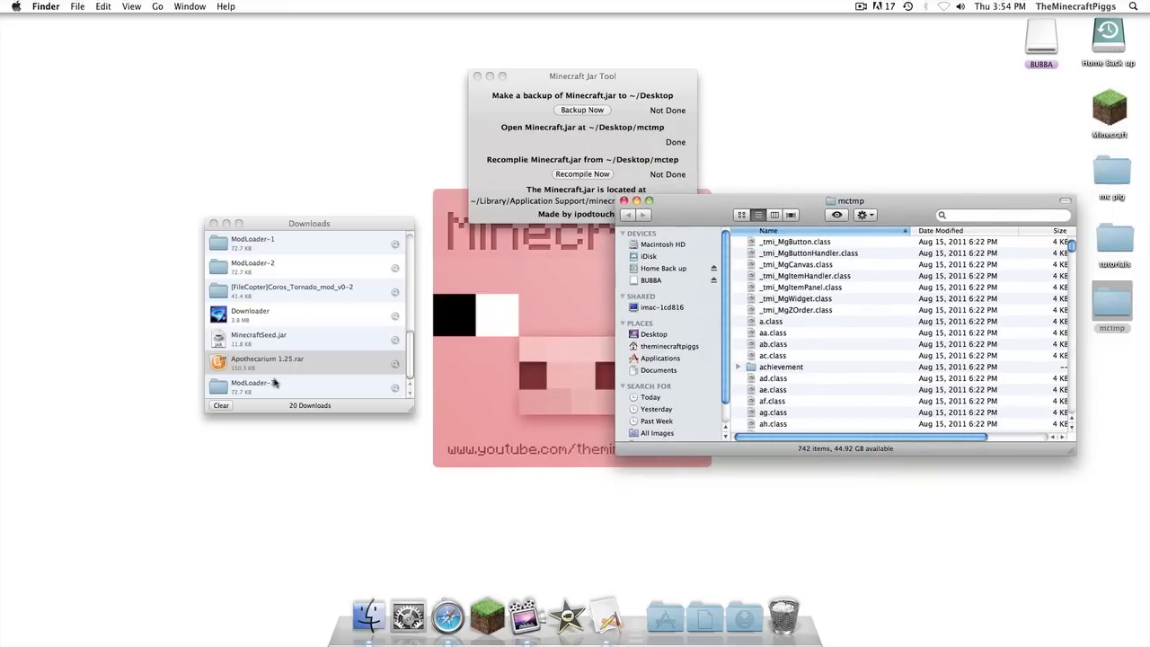
click(252, 386)
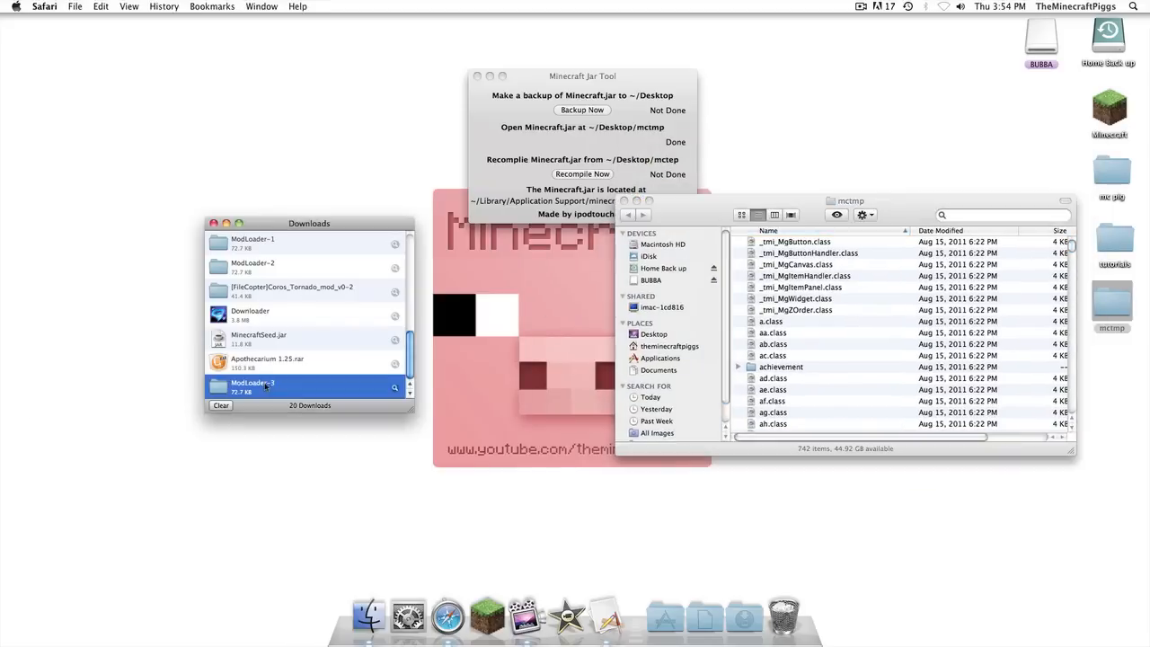
double_click(252, 383)
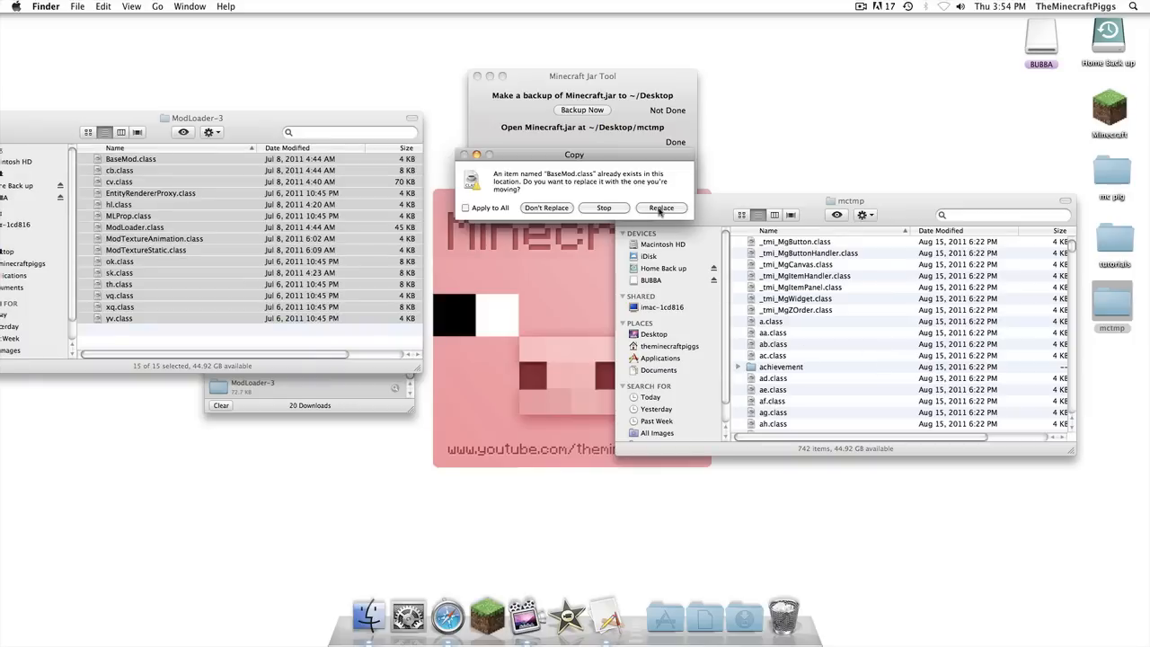
click(661, 208)
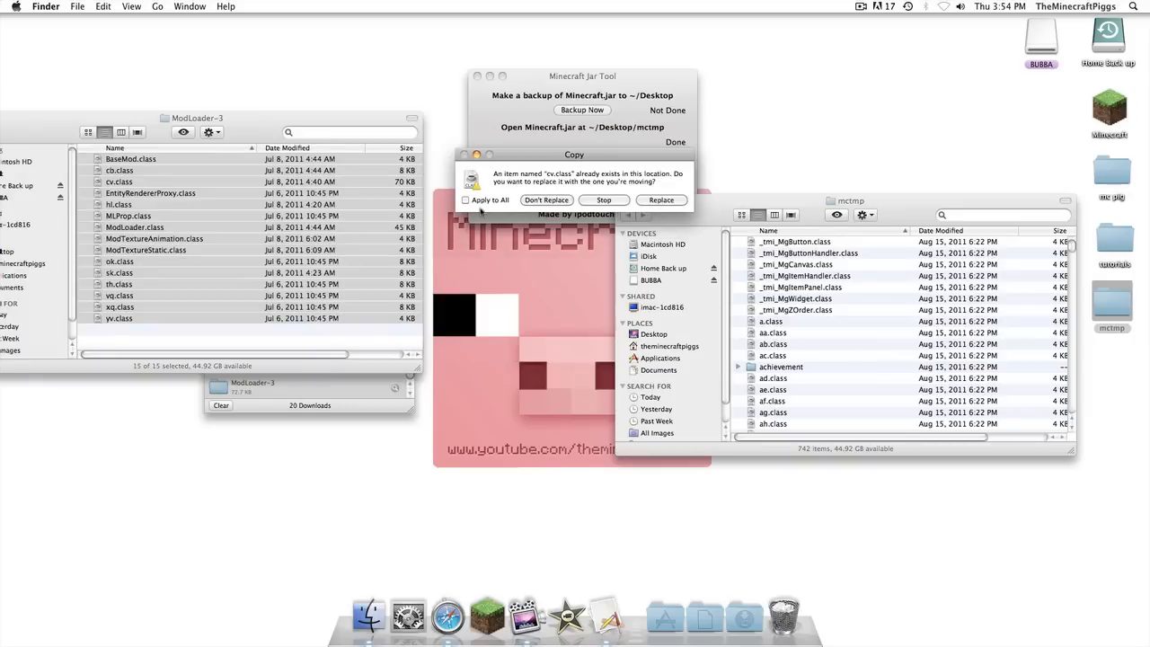
click(661, 199)
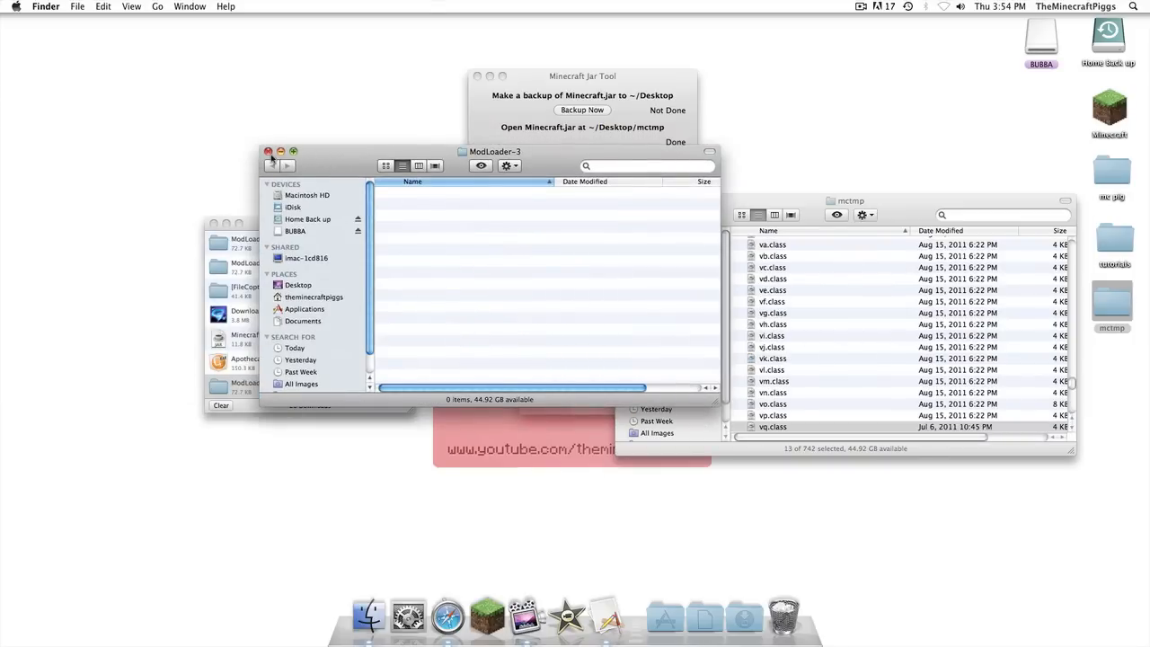
Step: Close the ModLoader-3 window and open the Apothecarium 1.25 folder
click(744, 617)
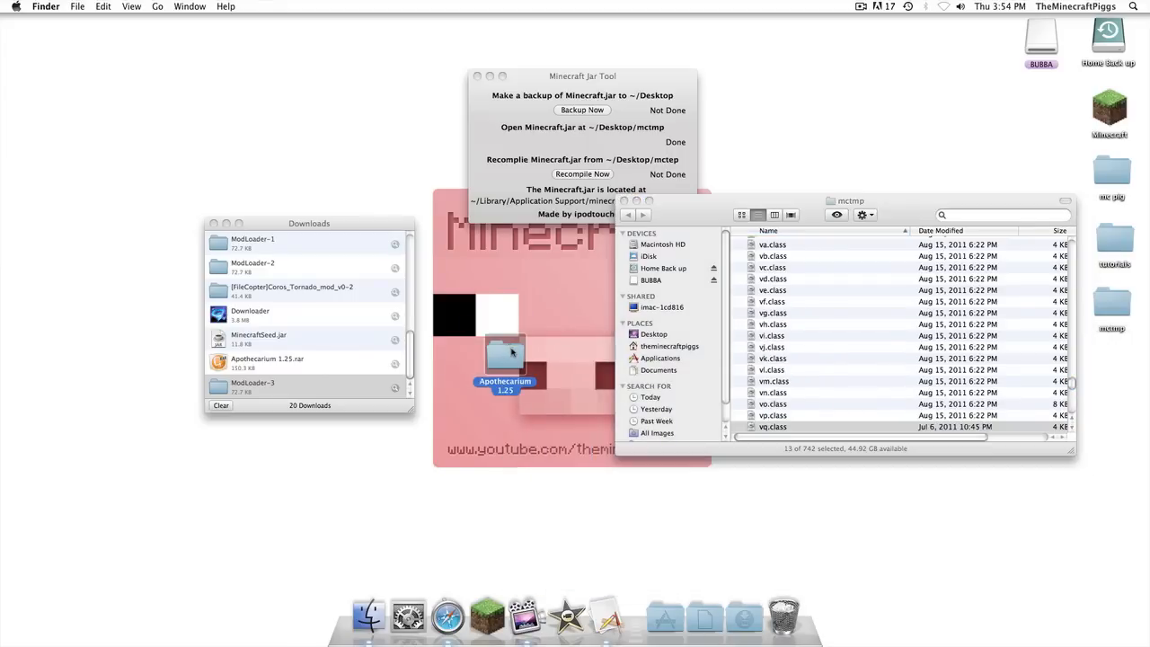
double_click(505, 360)
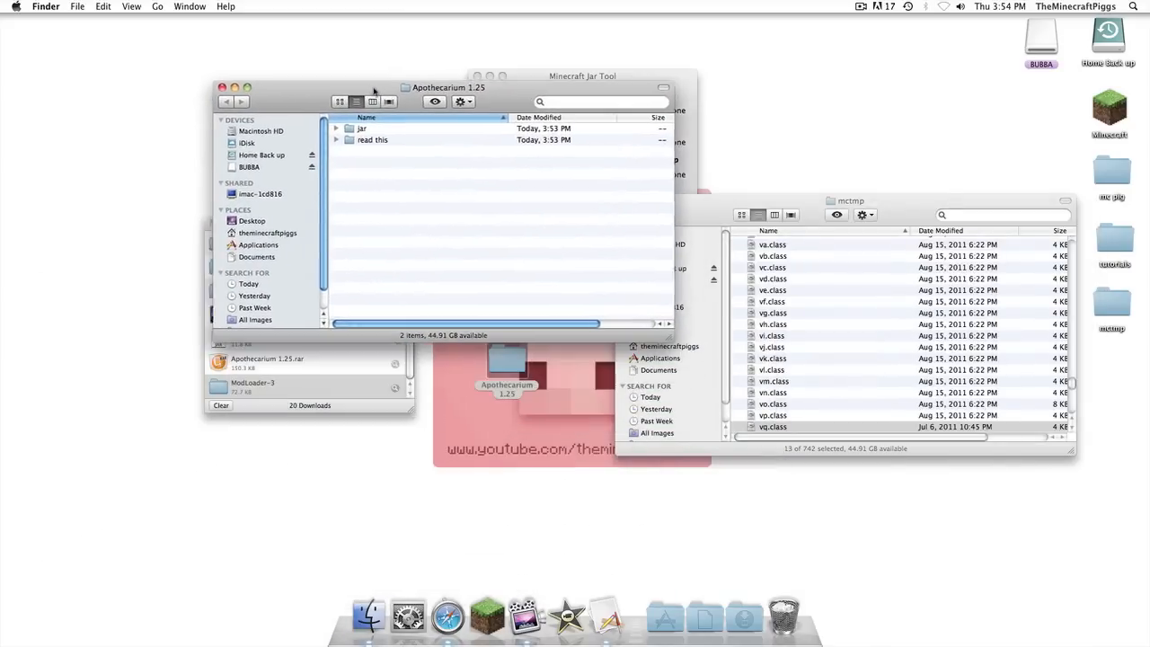
Step: Read Credits.txt in the mod's read this folder, then open its jar folder
click(359, 140)
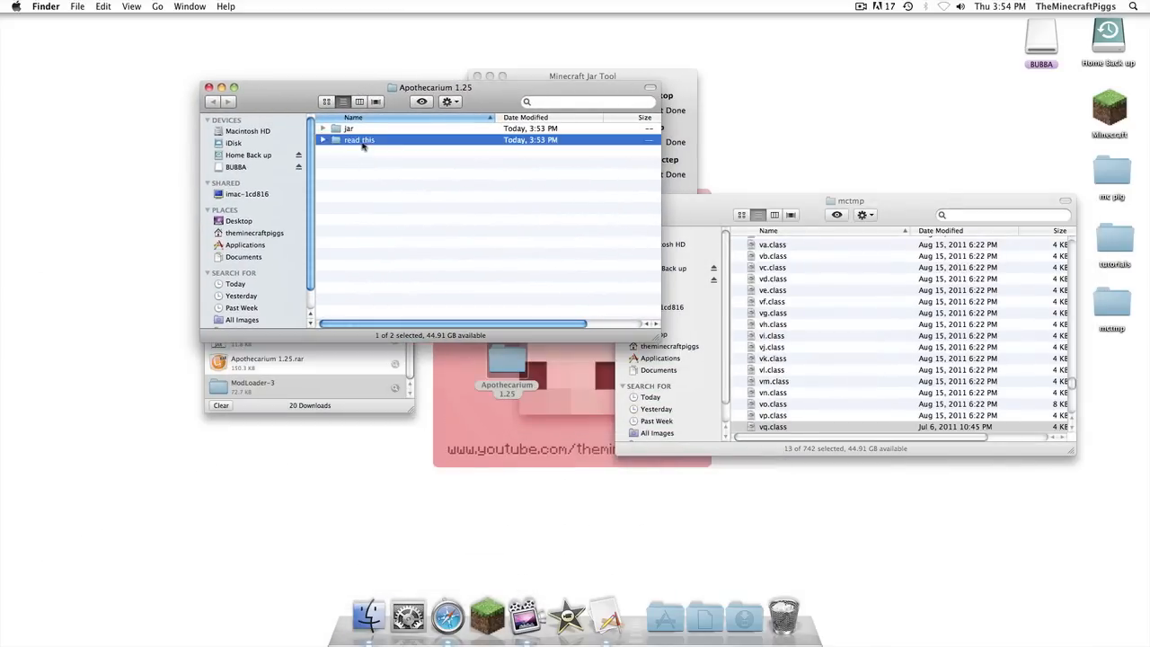
double_click(359, 141)
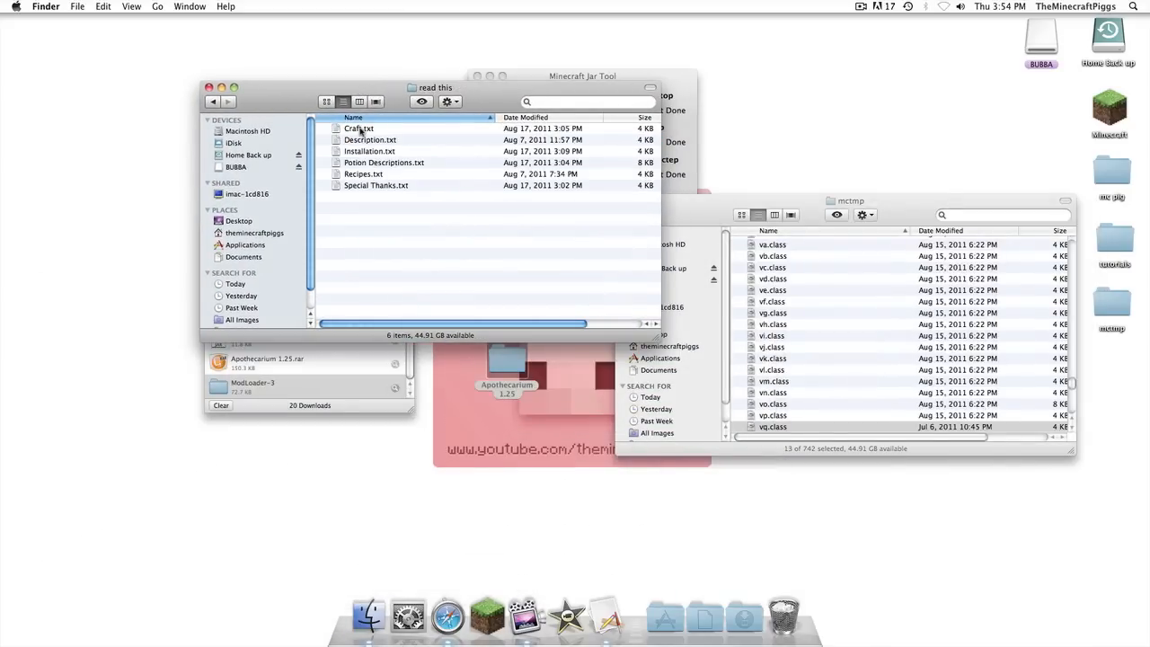
click(359, 130)
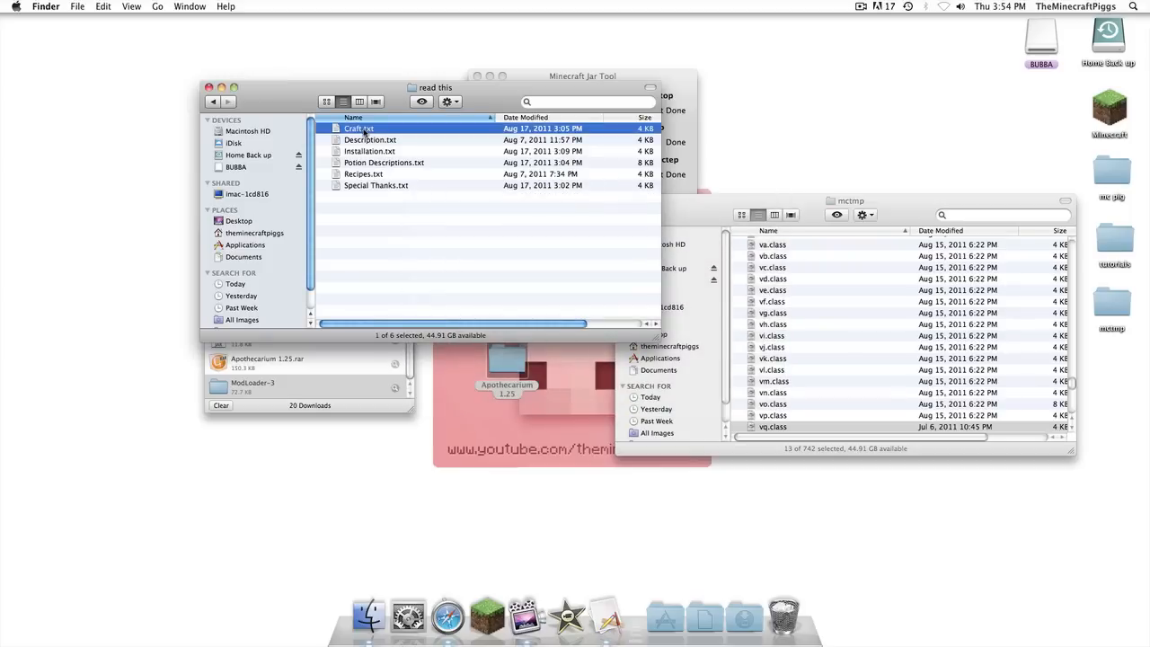
double_click(370, 140)
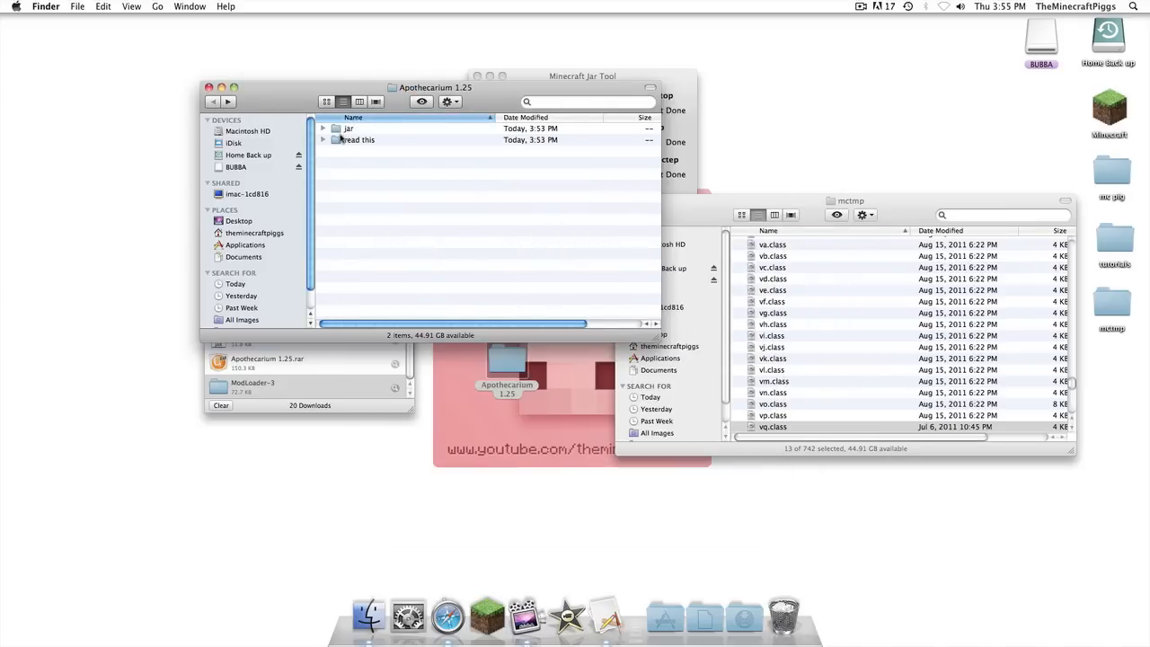
double_click(349, 128)
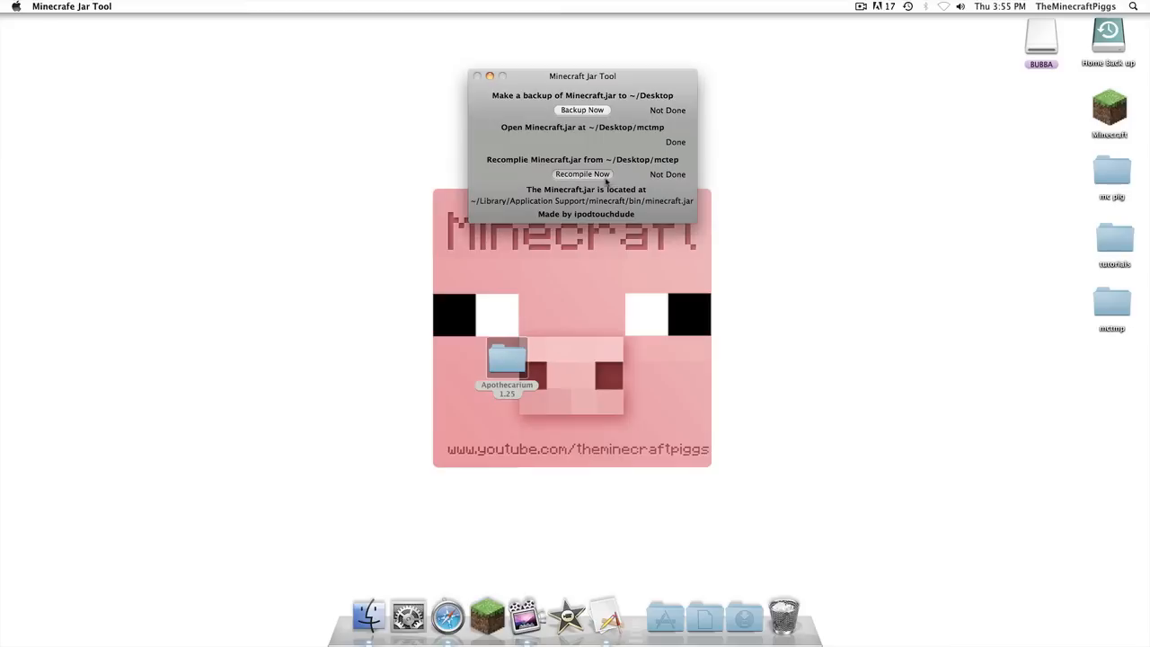
Step: Recompile Minecraft.jar from mctmp and log in through the Minecraft Launcher
click(583, 173)
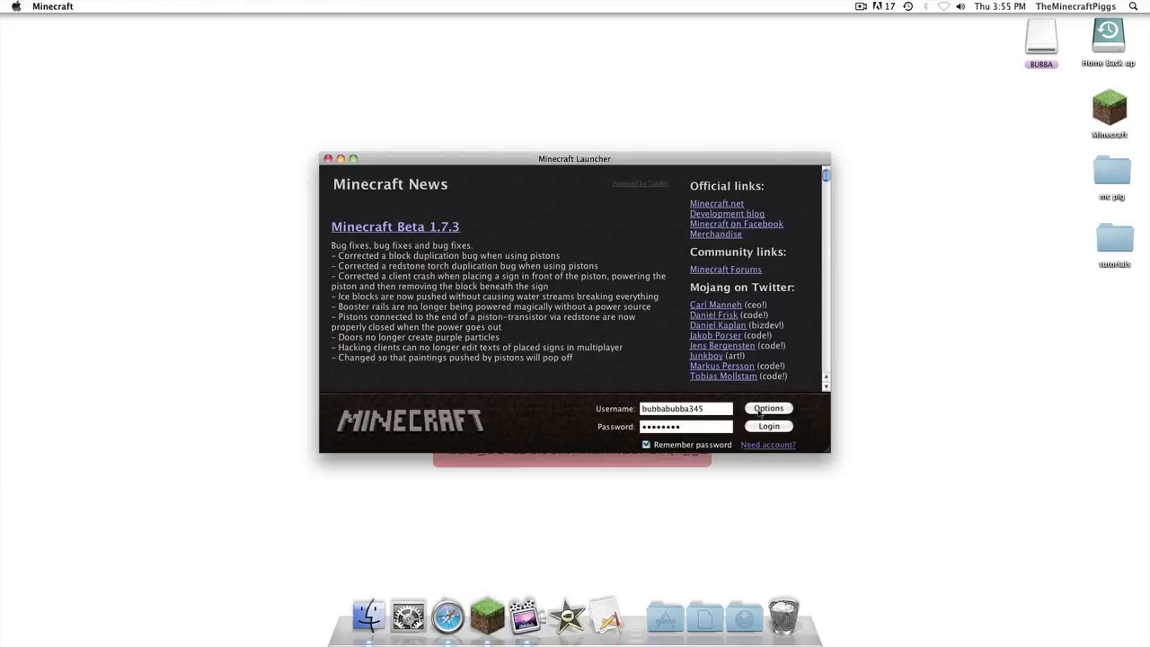
click(769, 426)
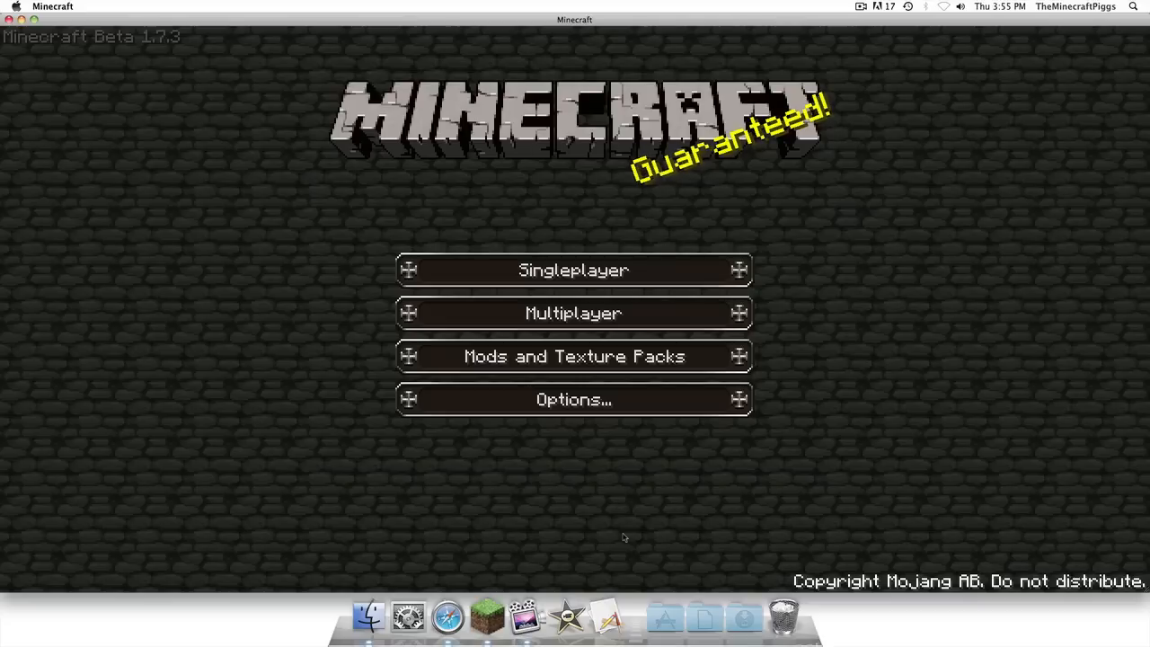
mouse_move(573, 269)
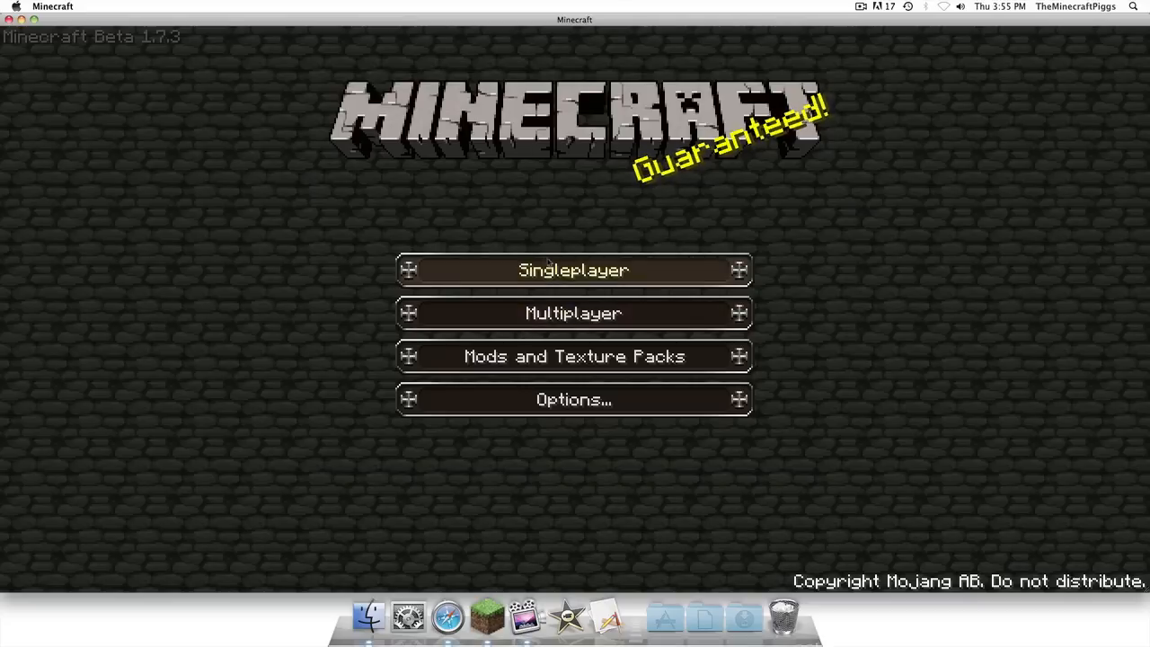
Step: Enter the singleplayer world, respawn after game over, and open the TooManyItems inventory
click(573, 270)
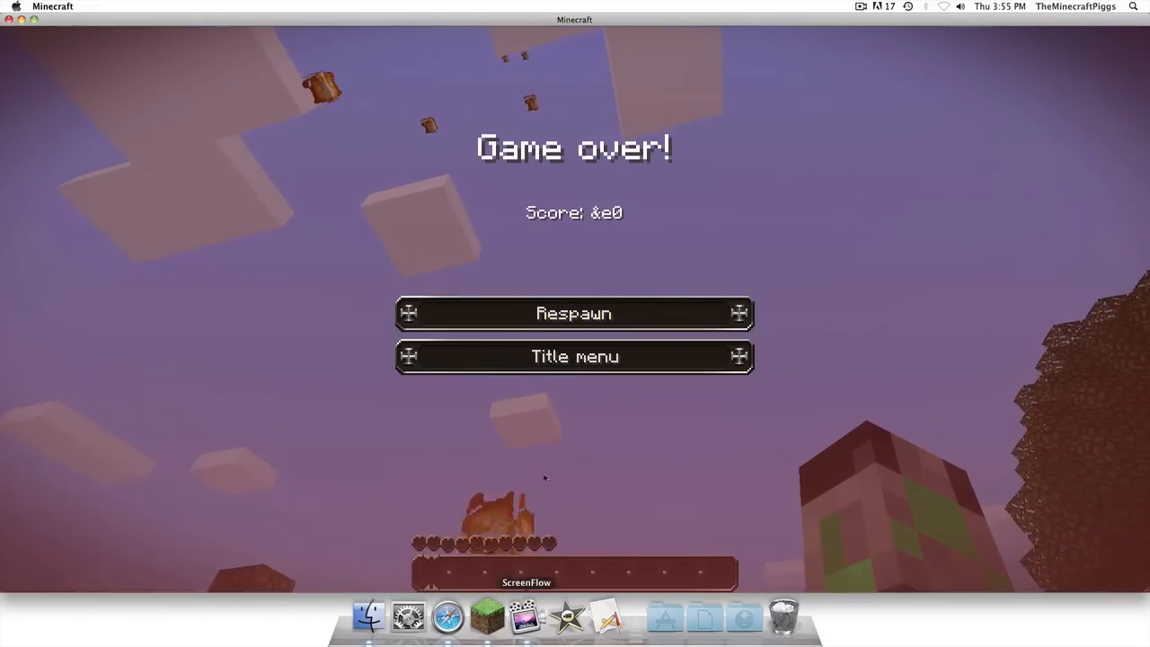
click(575, 313)
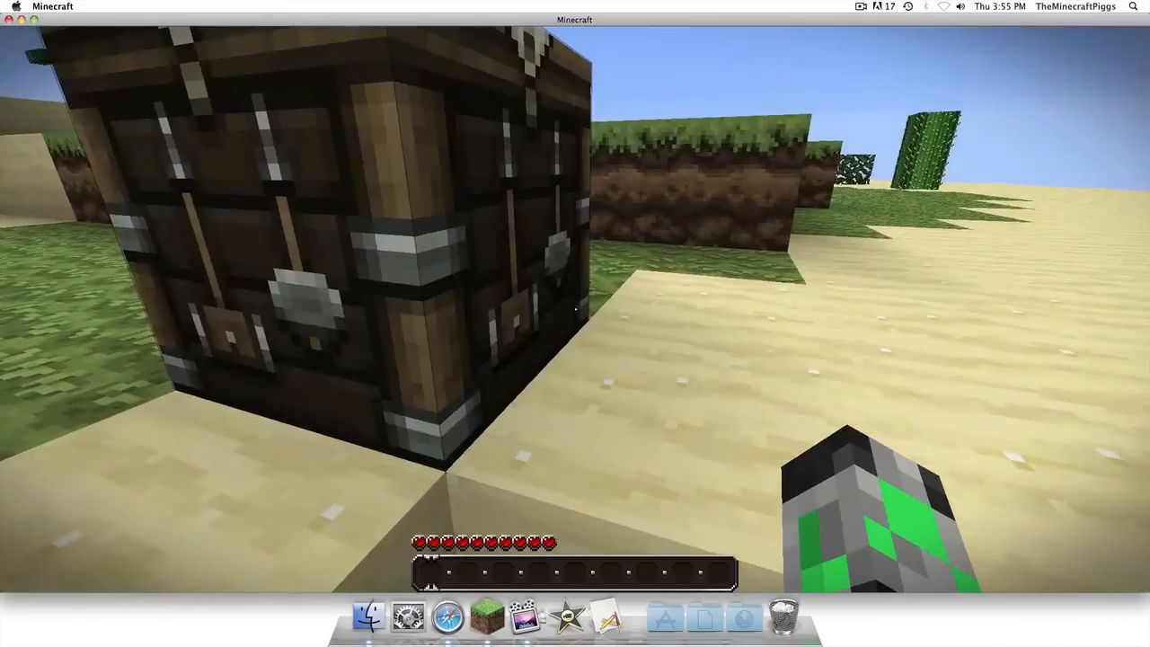
mouse_move(575, 323)
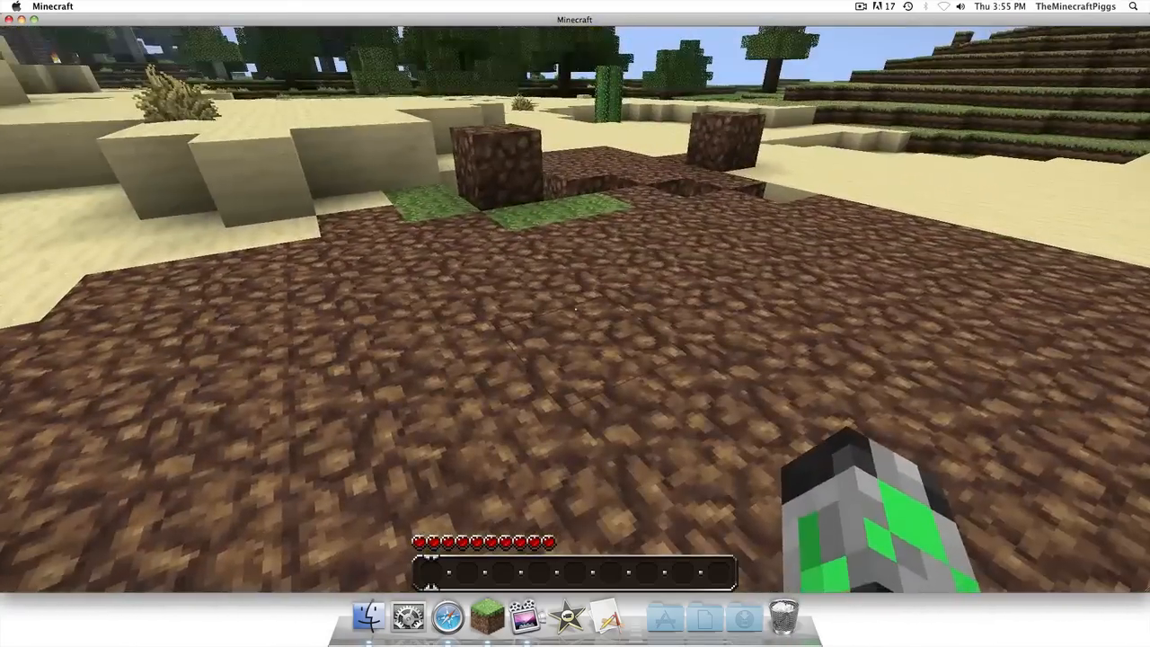
key(e)
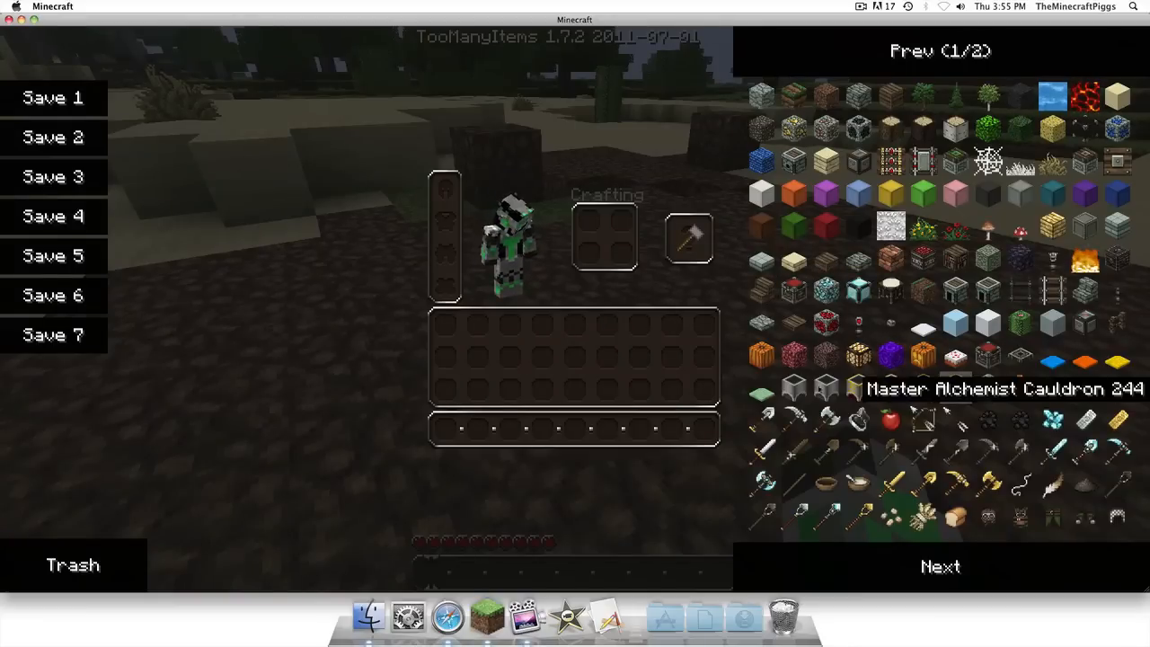
mouse_move(891, 356)
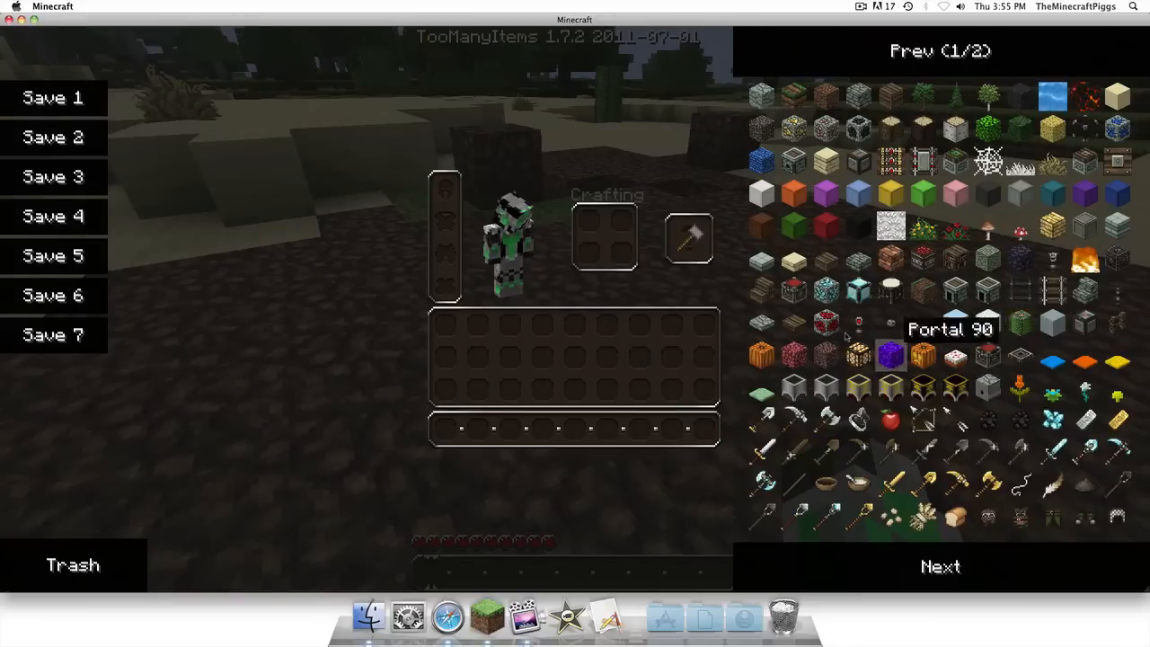
mouse_move(794, 387)
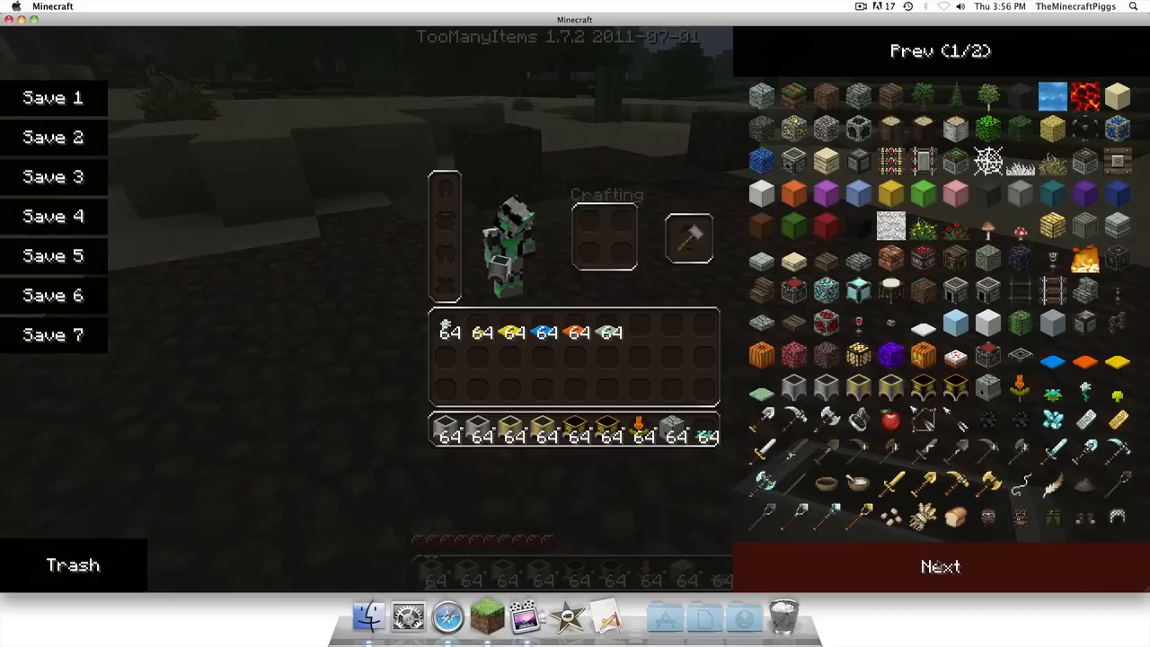
Step: Browse to the second TooManyItems page while stocking 64-stacks of cauldrons and mod items
click(940, 567)
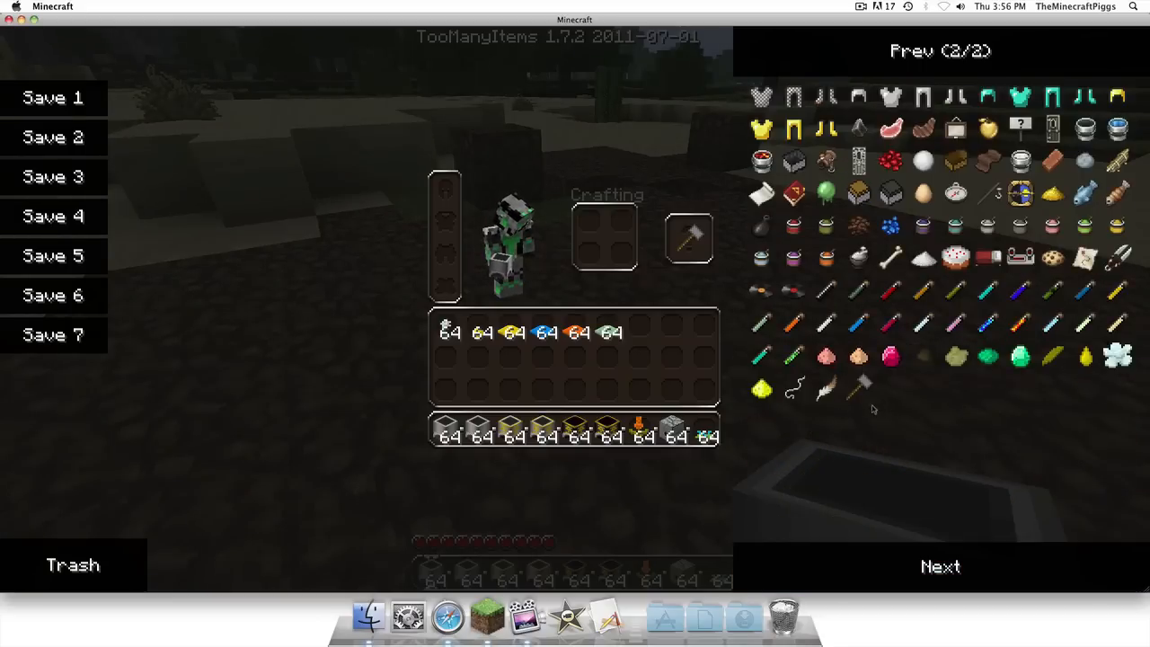
mouse_move(956, 324)
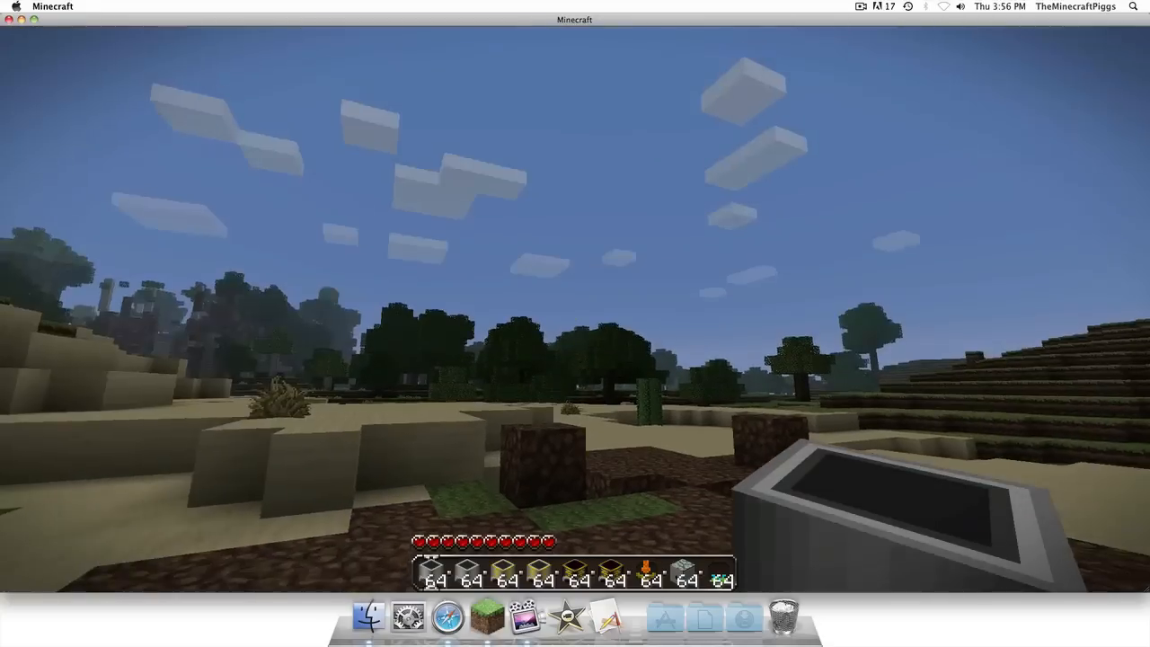
Step: Switch difficulty to Peaceful in Options and view the Novice Alchemist Caldron's brewing screen
key(e)
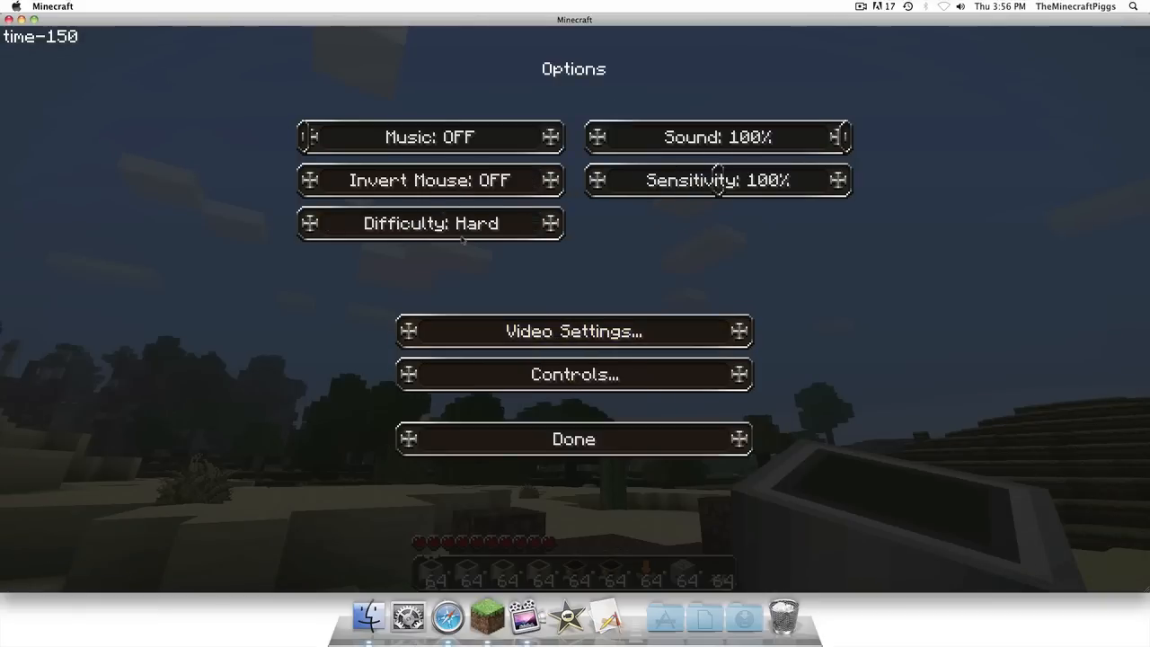
click(431, 223)
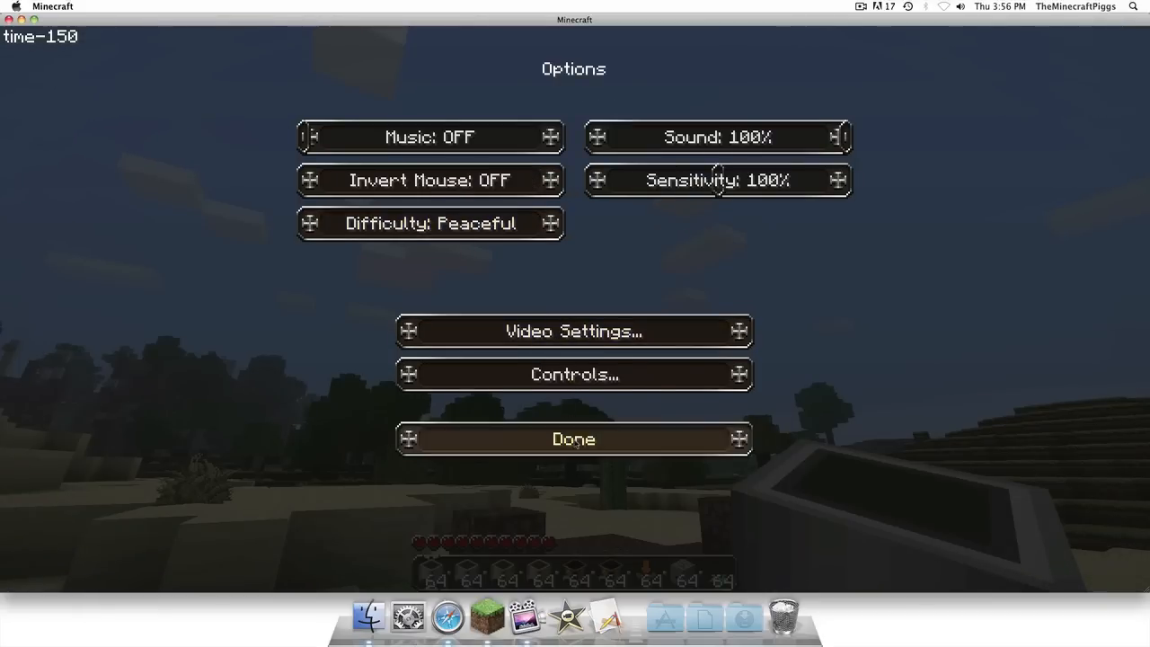
click(573, 438)
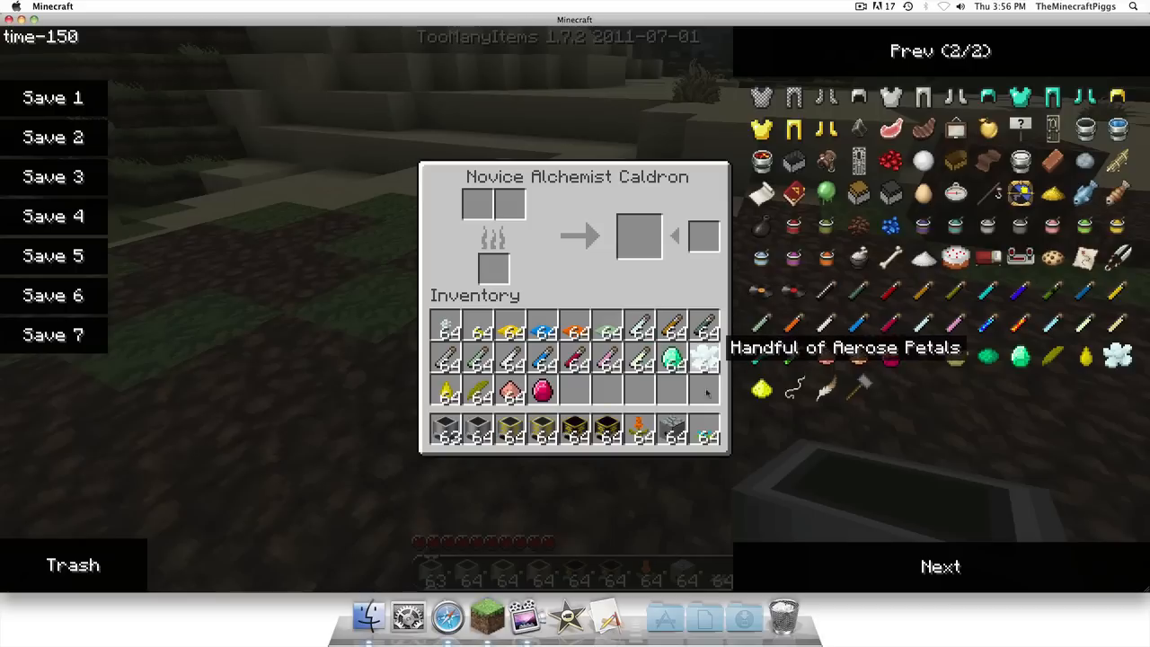
mouse_move(575, 338)
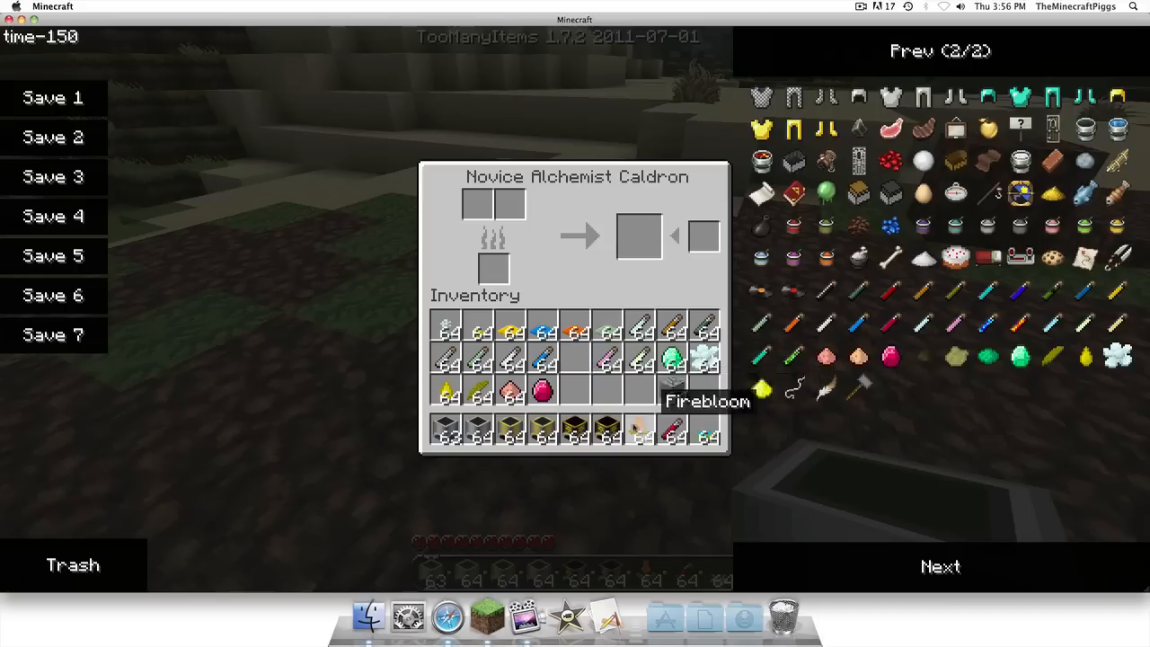
key(Escape)
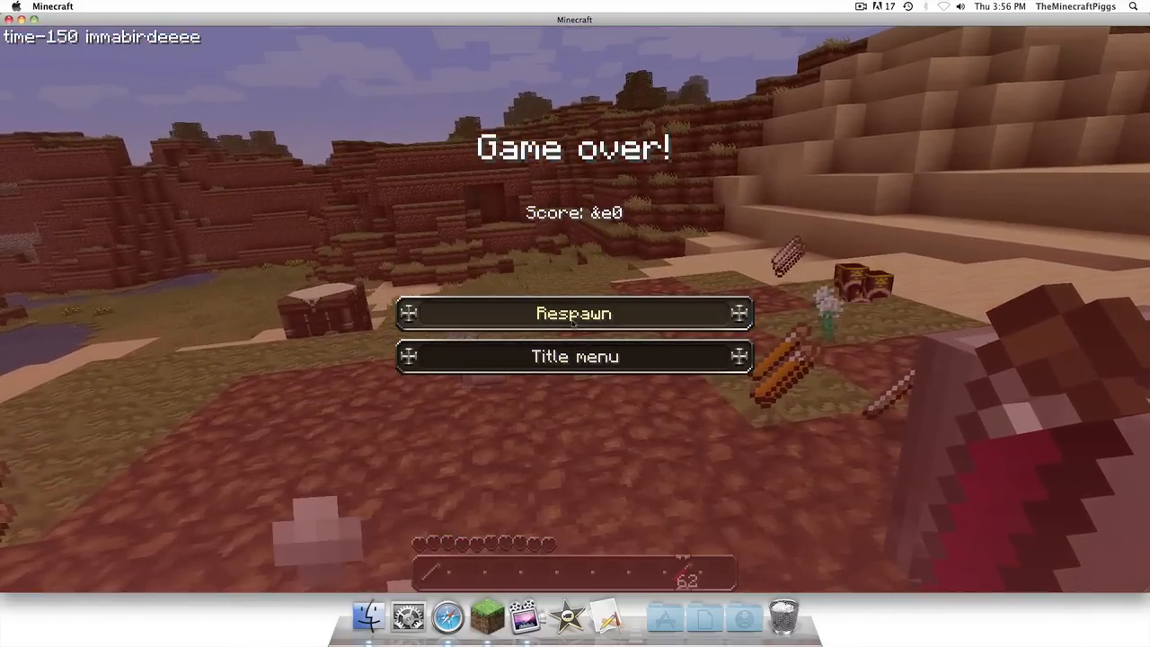
Step: Respawn from the Game over screen back into the world with the hotbar intact
click(575, 313)
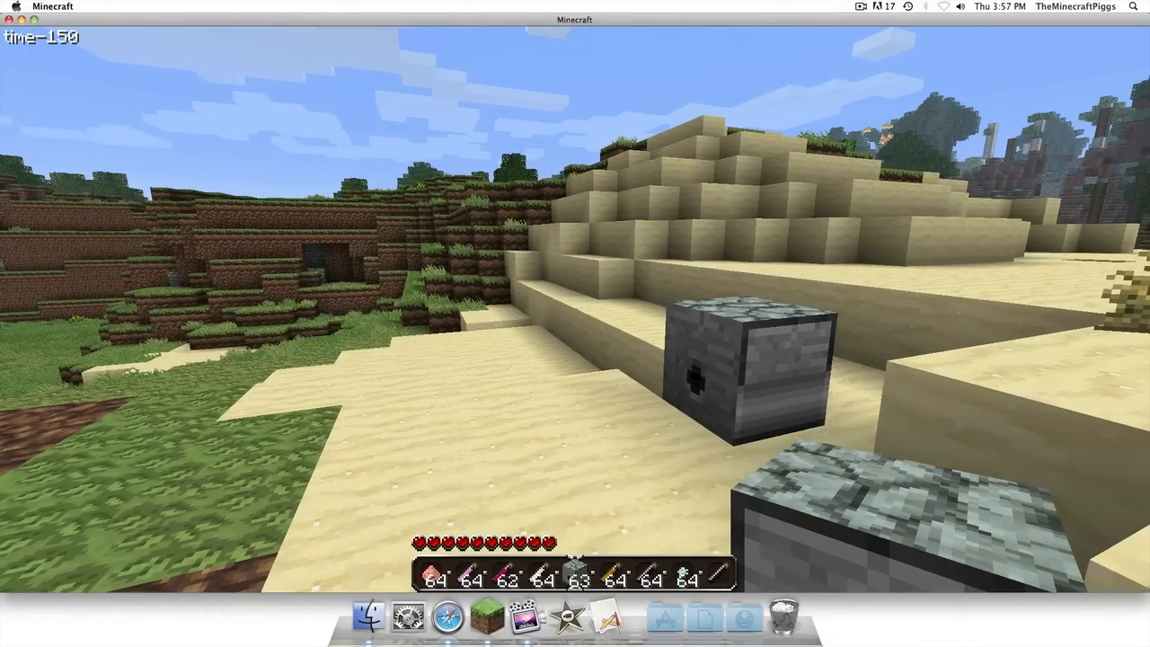
Step: Place alchemist cauldrons on the ground and scatter mod herbs and petals around them
key(e)
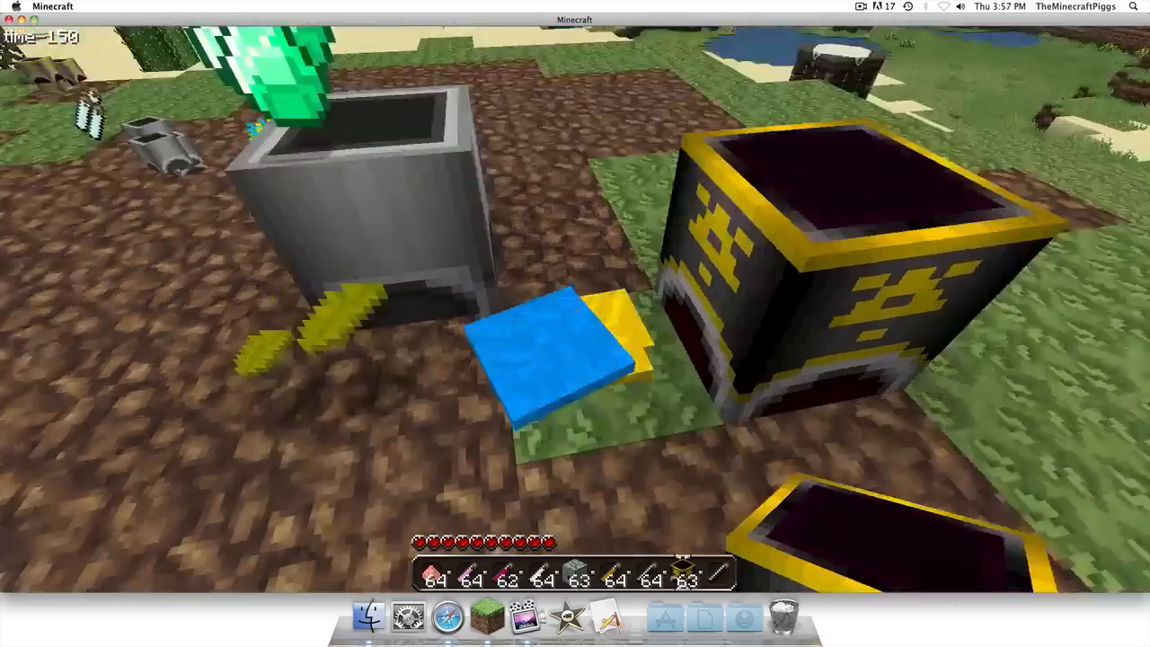
key(e)
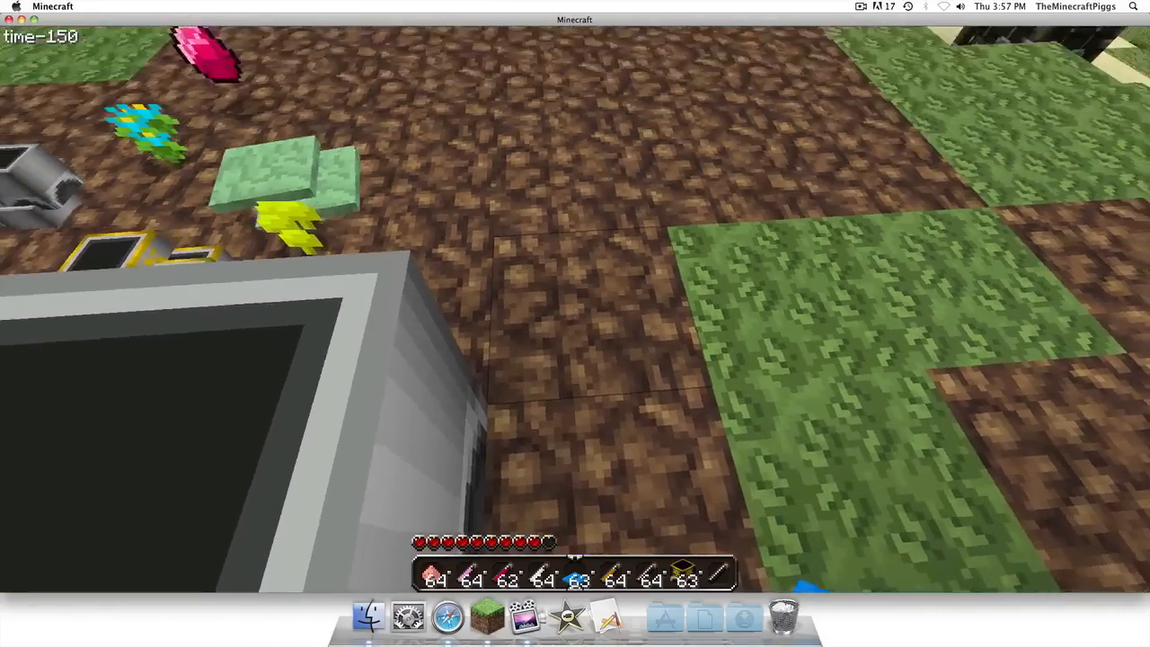
key(e)
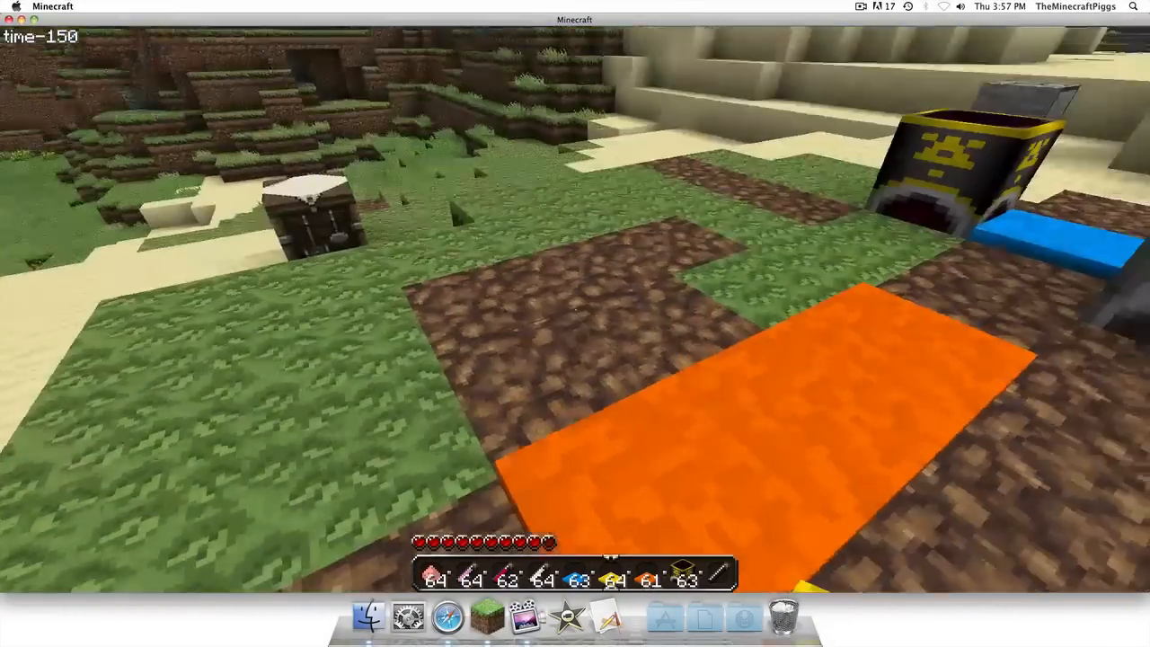
mouse_move(576, 324)
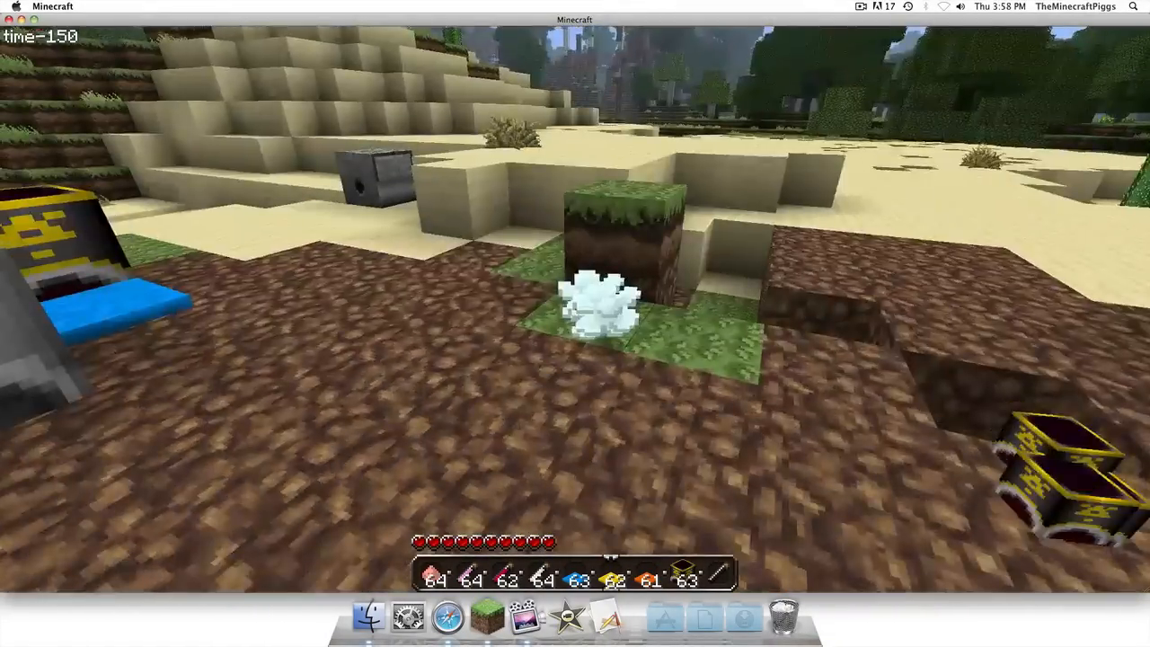
Step: Post a chat message and fly up high above the dense forest
key(e)
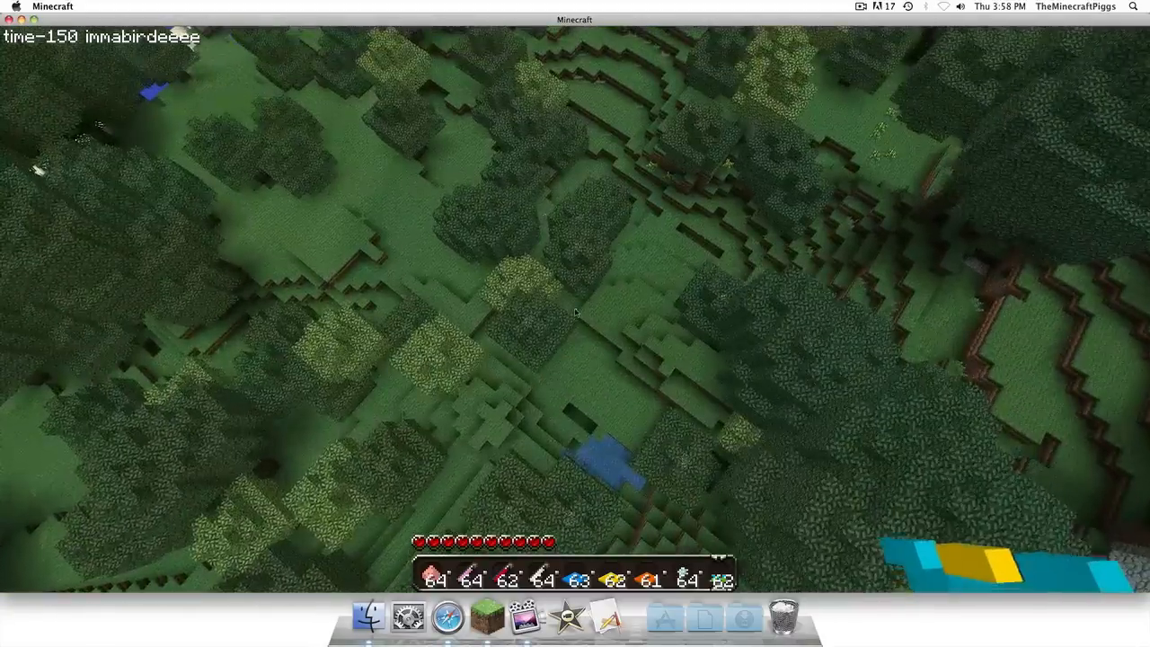
Step: Review the Video Settings from the pause menu, then return to the game
key(Escape)
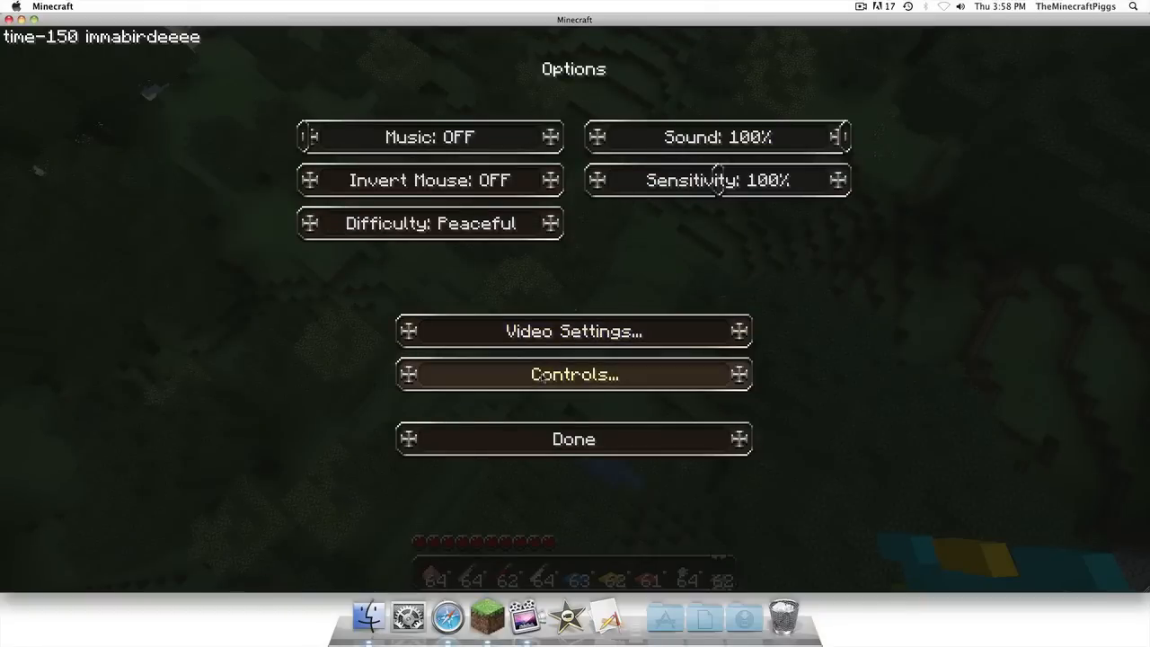
click(573, 331)
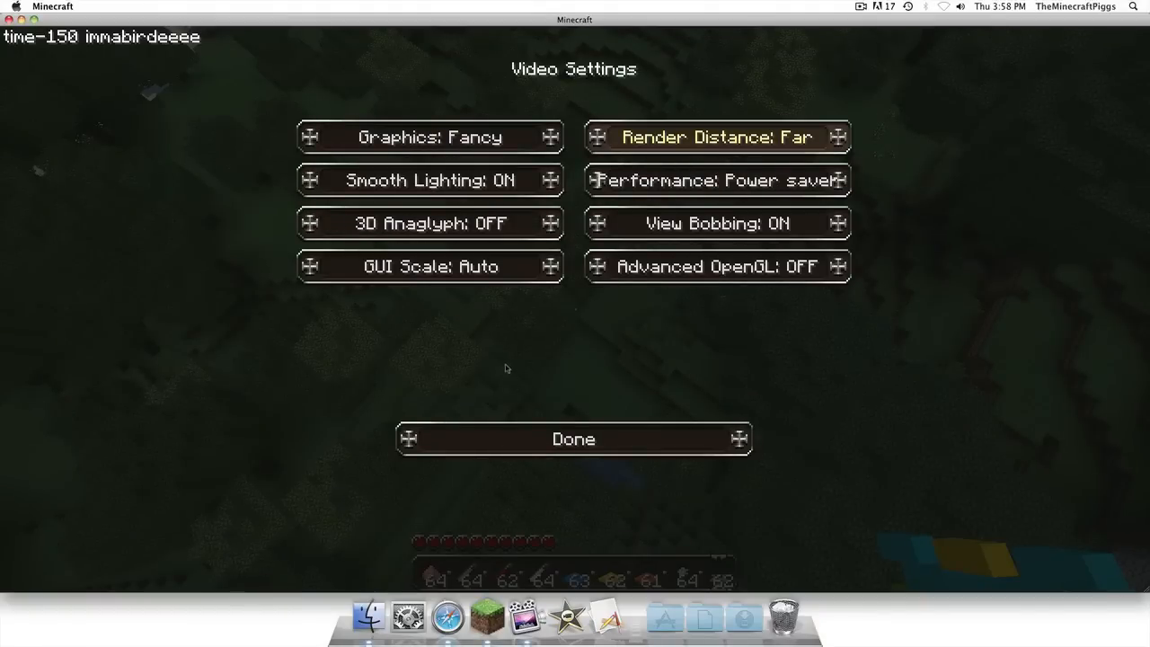
click(573, 439)
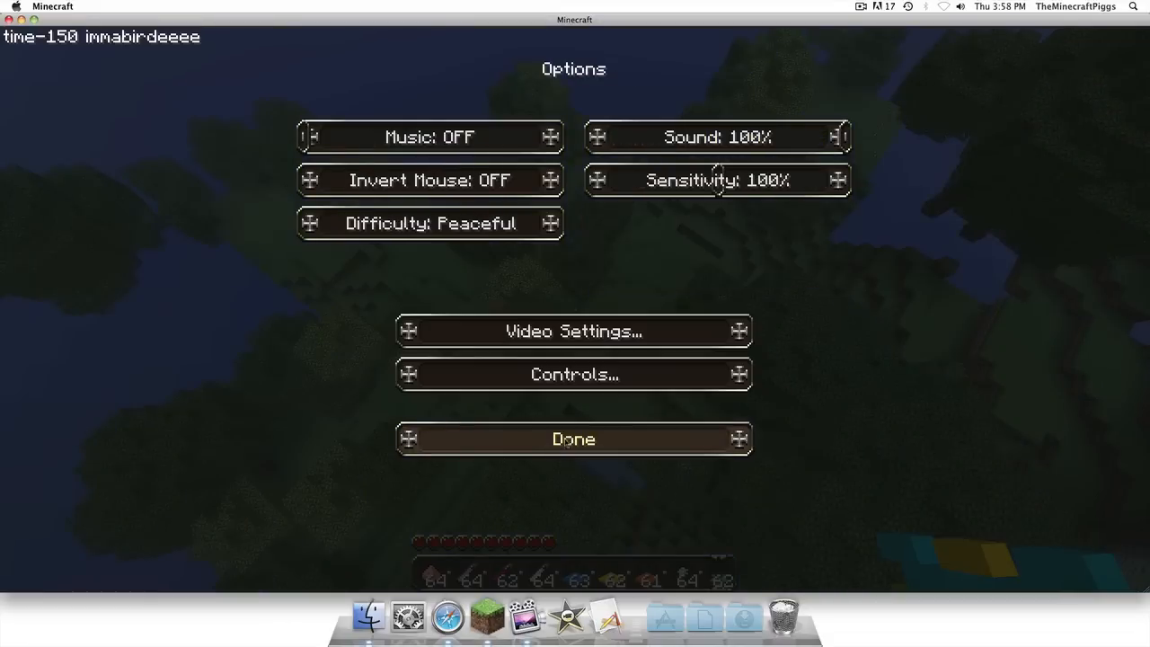
click(573, 438)
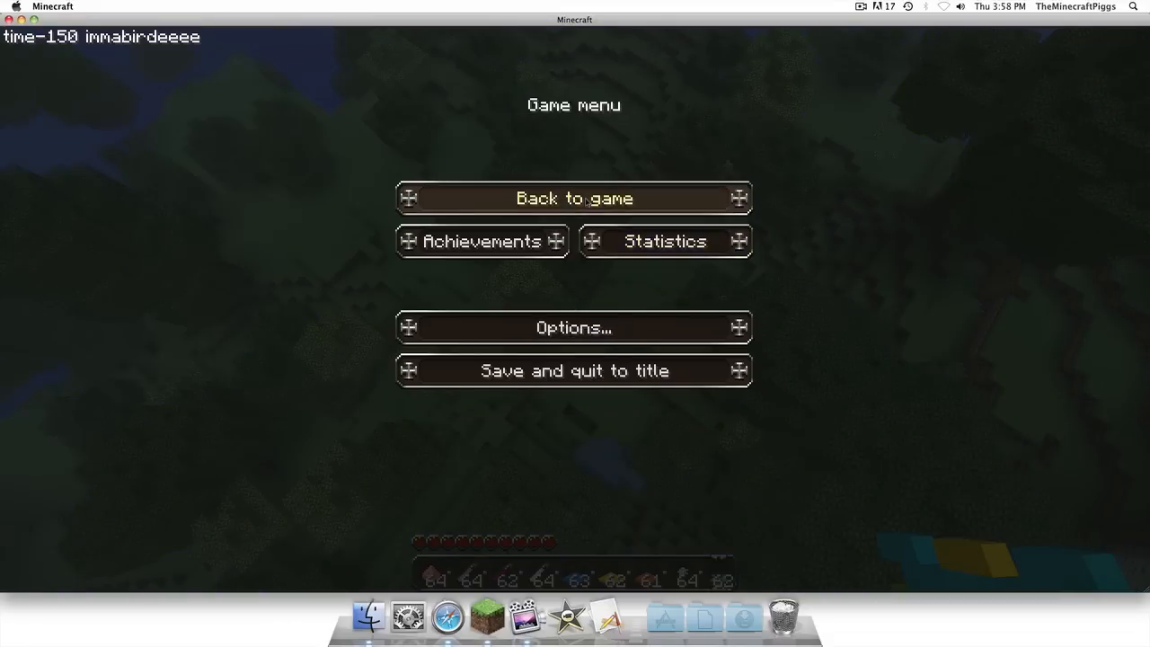
click(575, 198)
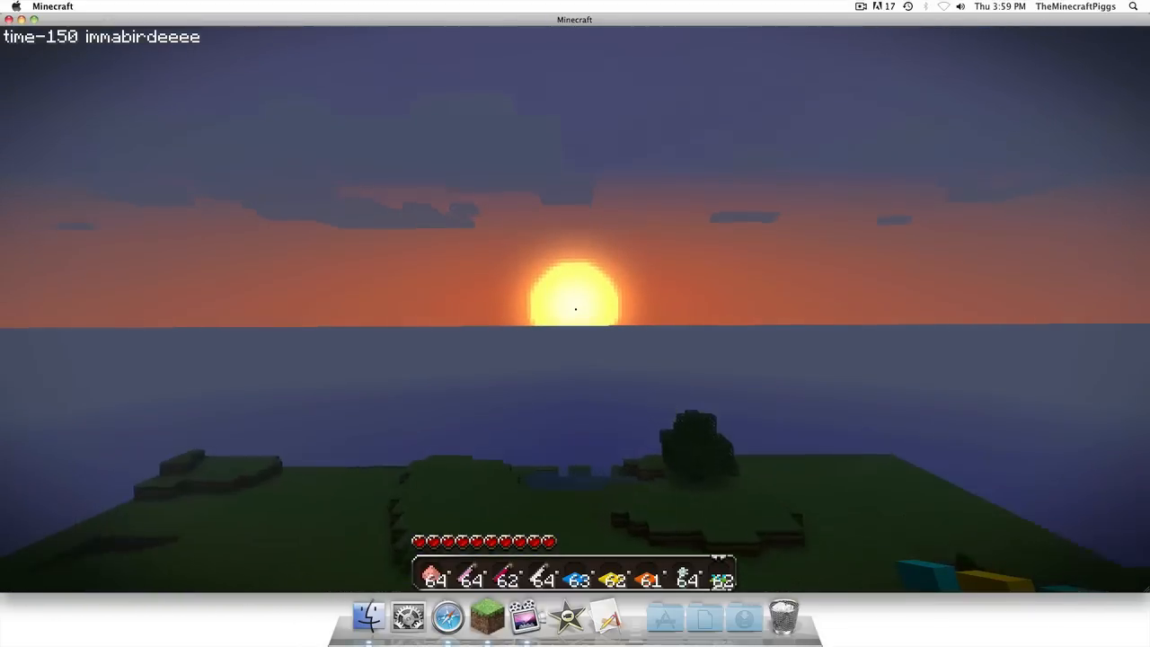
mouse_move(575, 324)
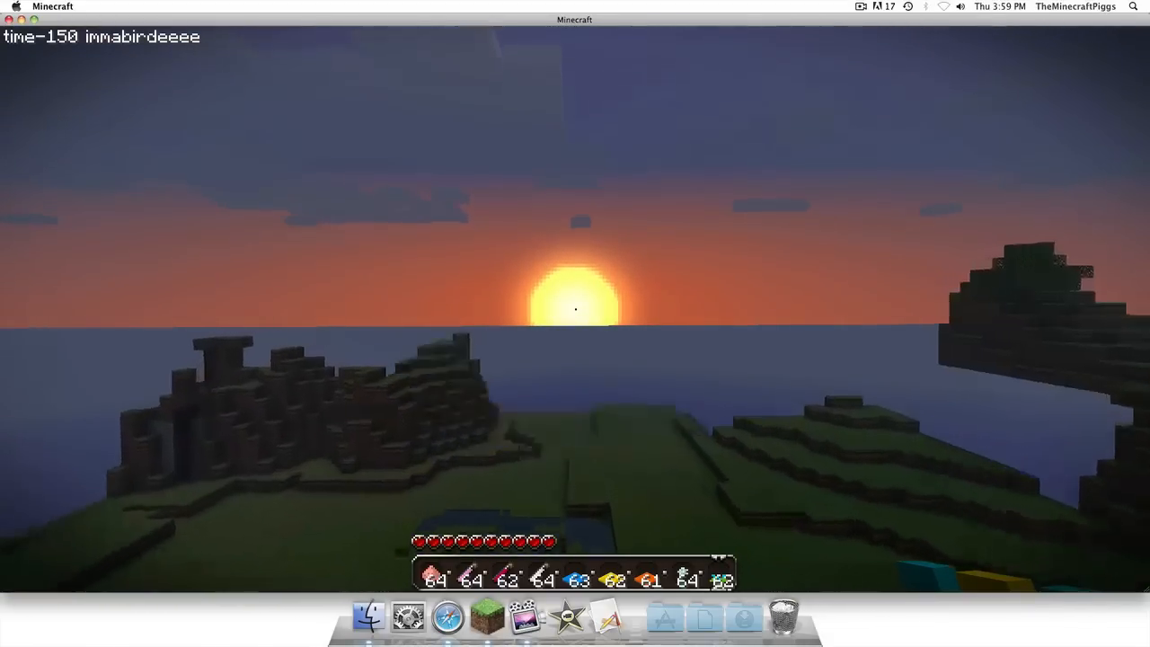